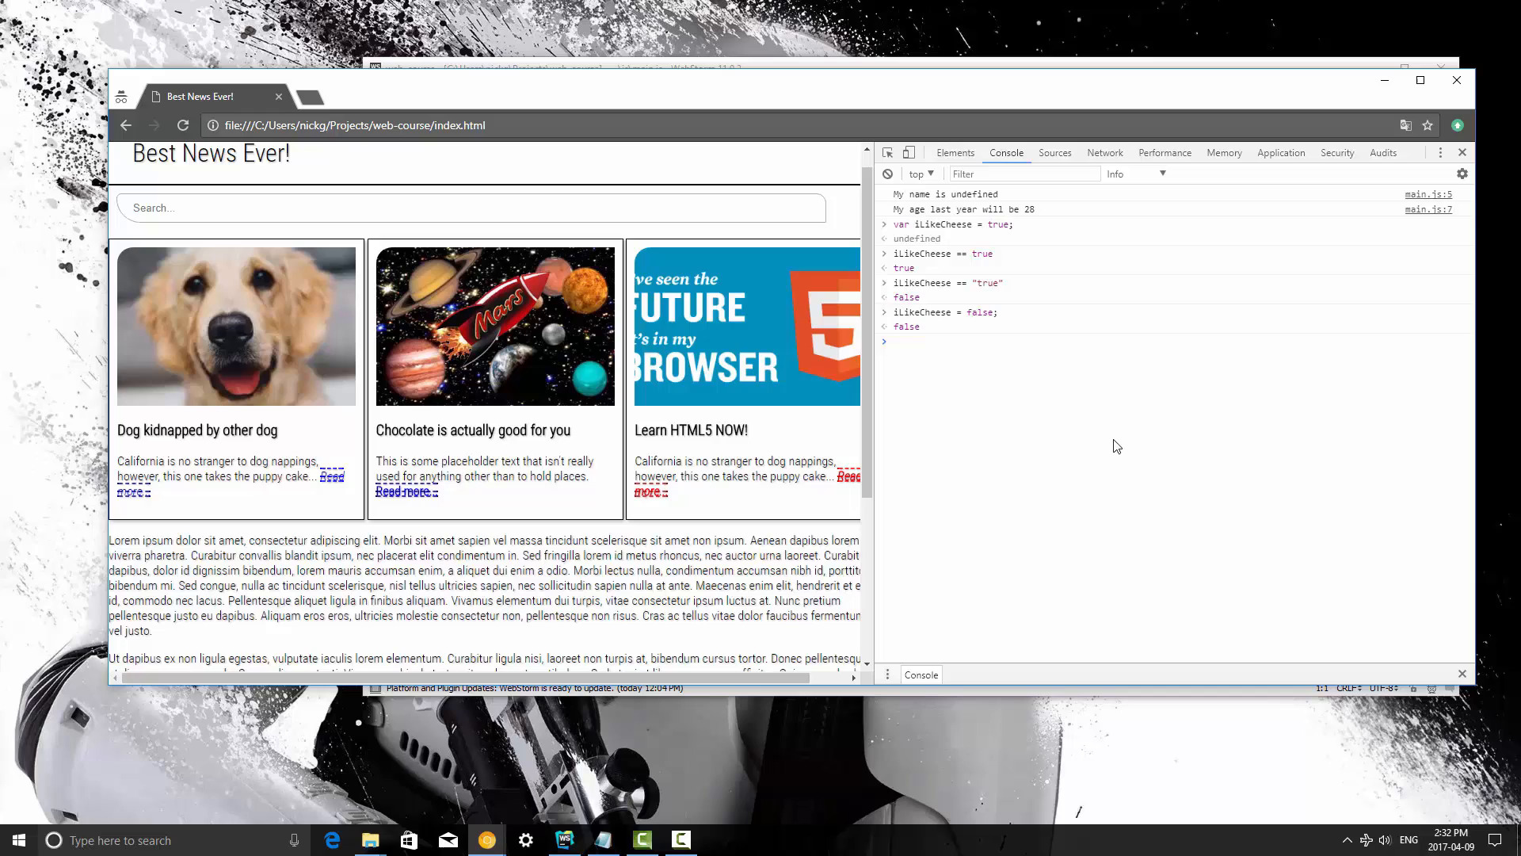
{"action": "mouse_move", "coordinate": [1122, 423]}
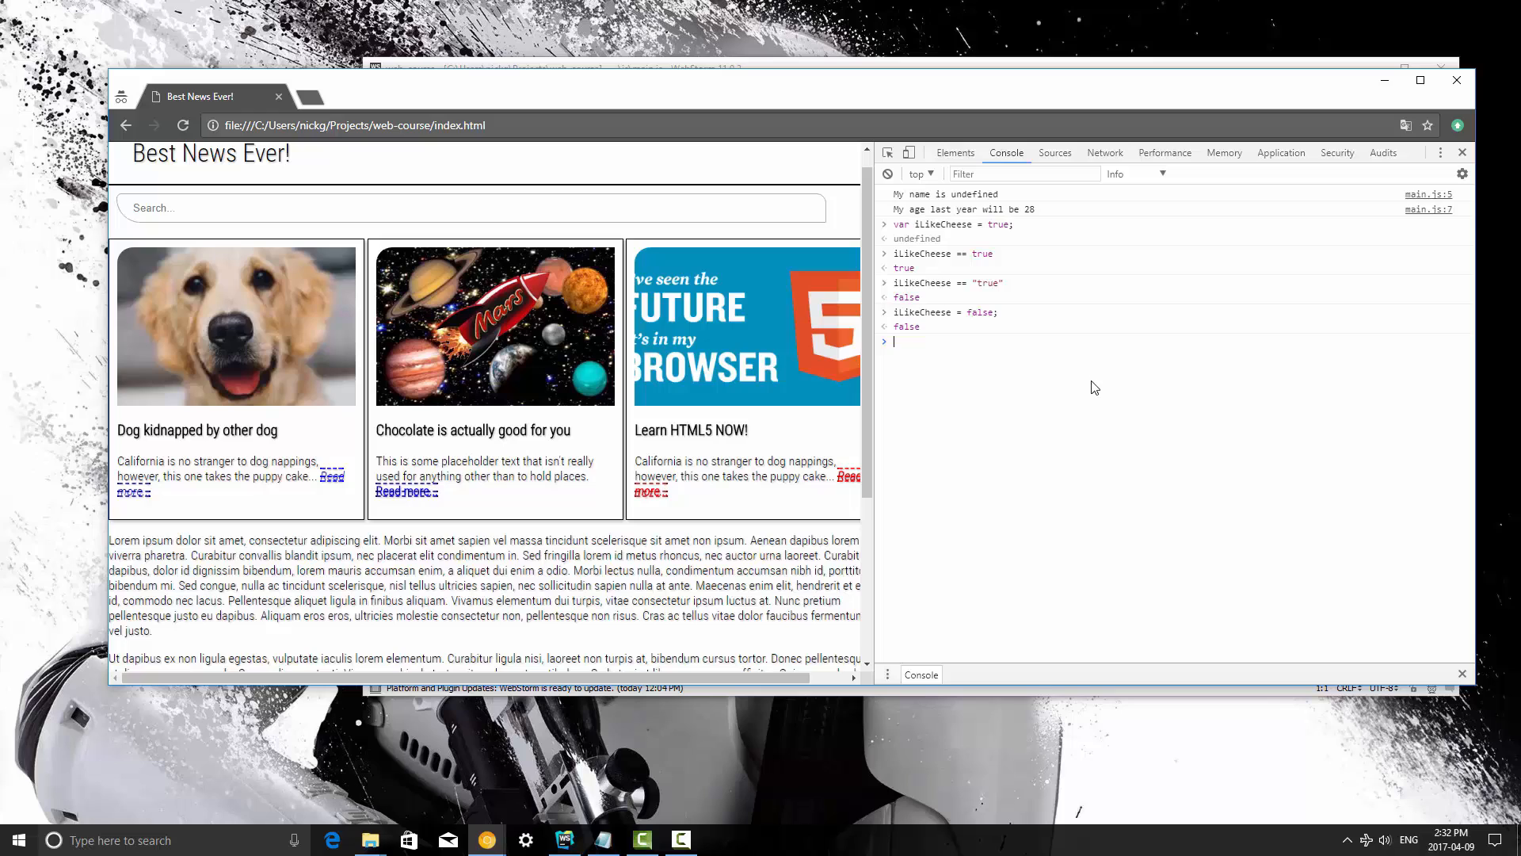
{"action": "mouse_move", "coordinate": [1100, 386]}
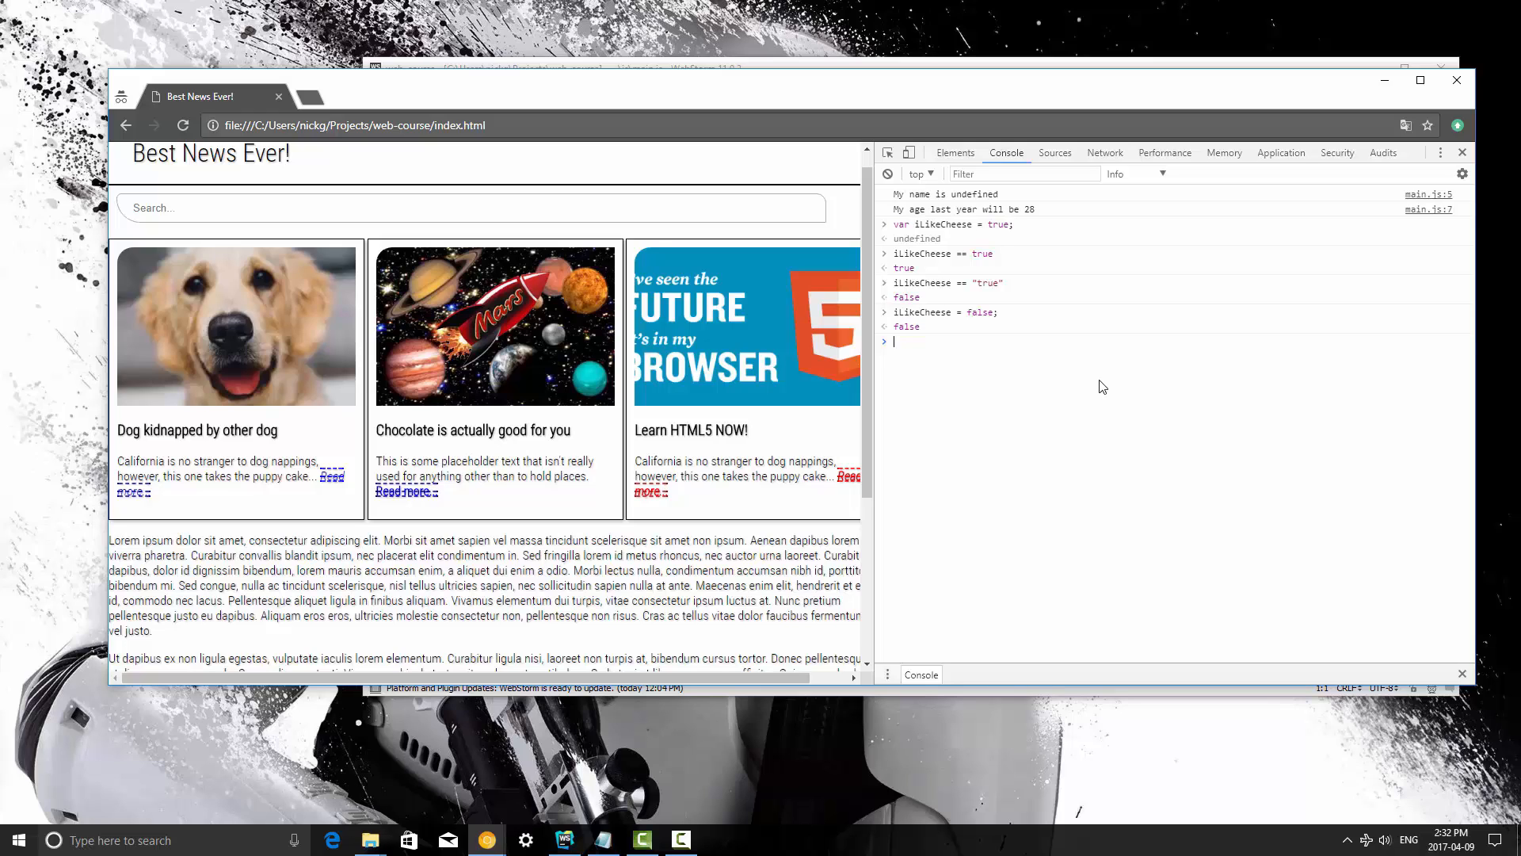
{"action": "mouse_move", "coordinate": [1110, 412]}
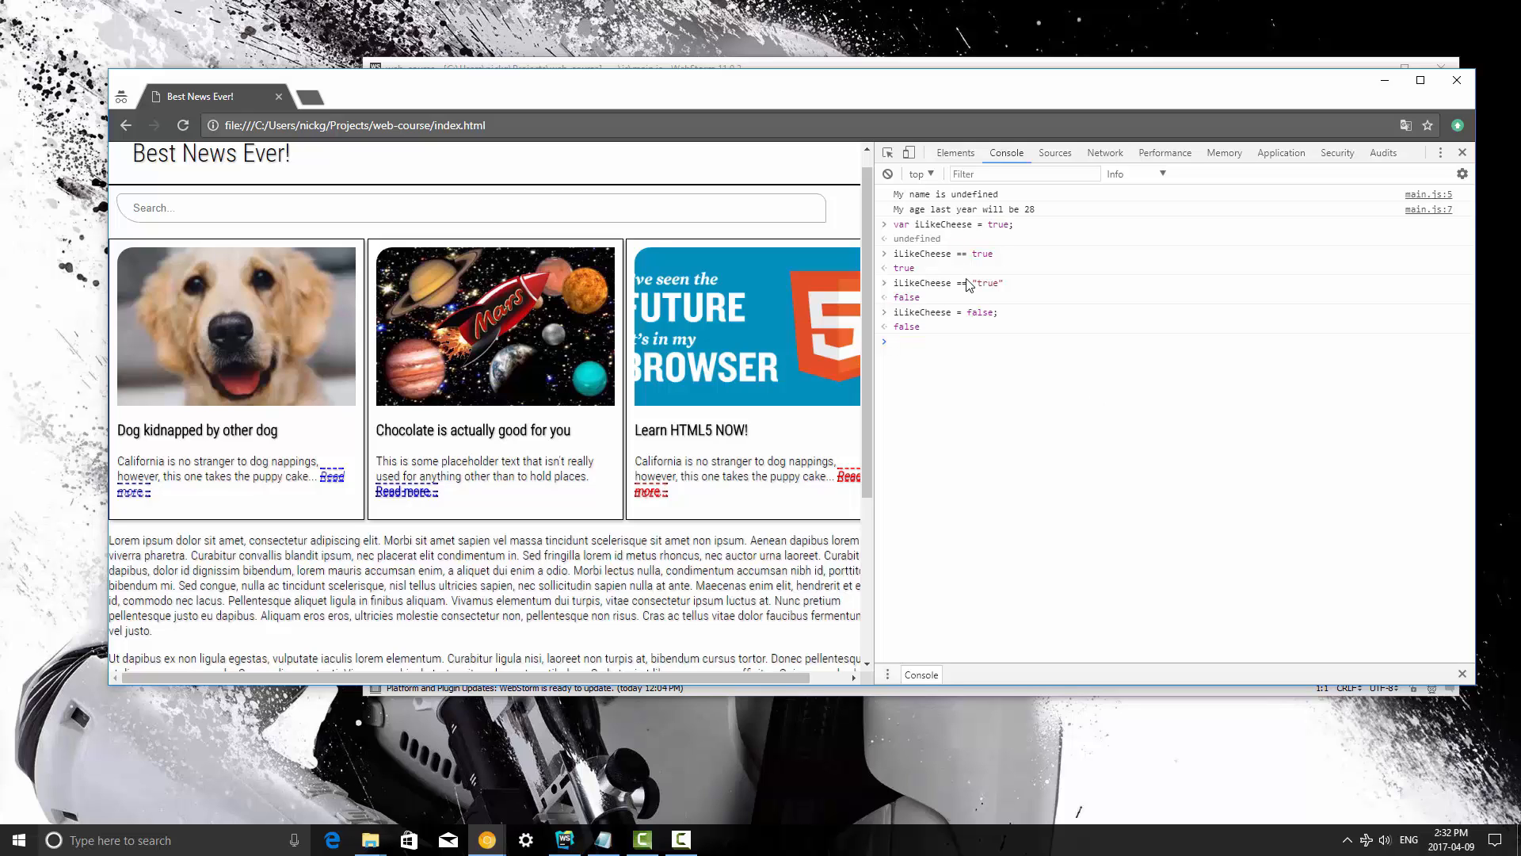
{"action": "mouse_move", "coordinate": [964, 291]}
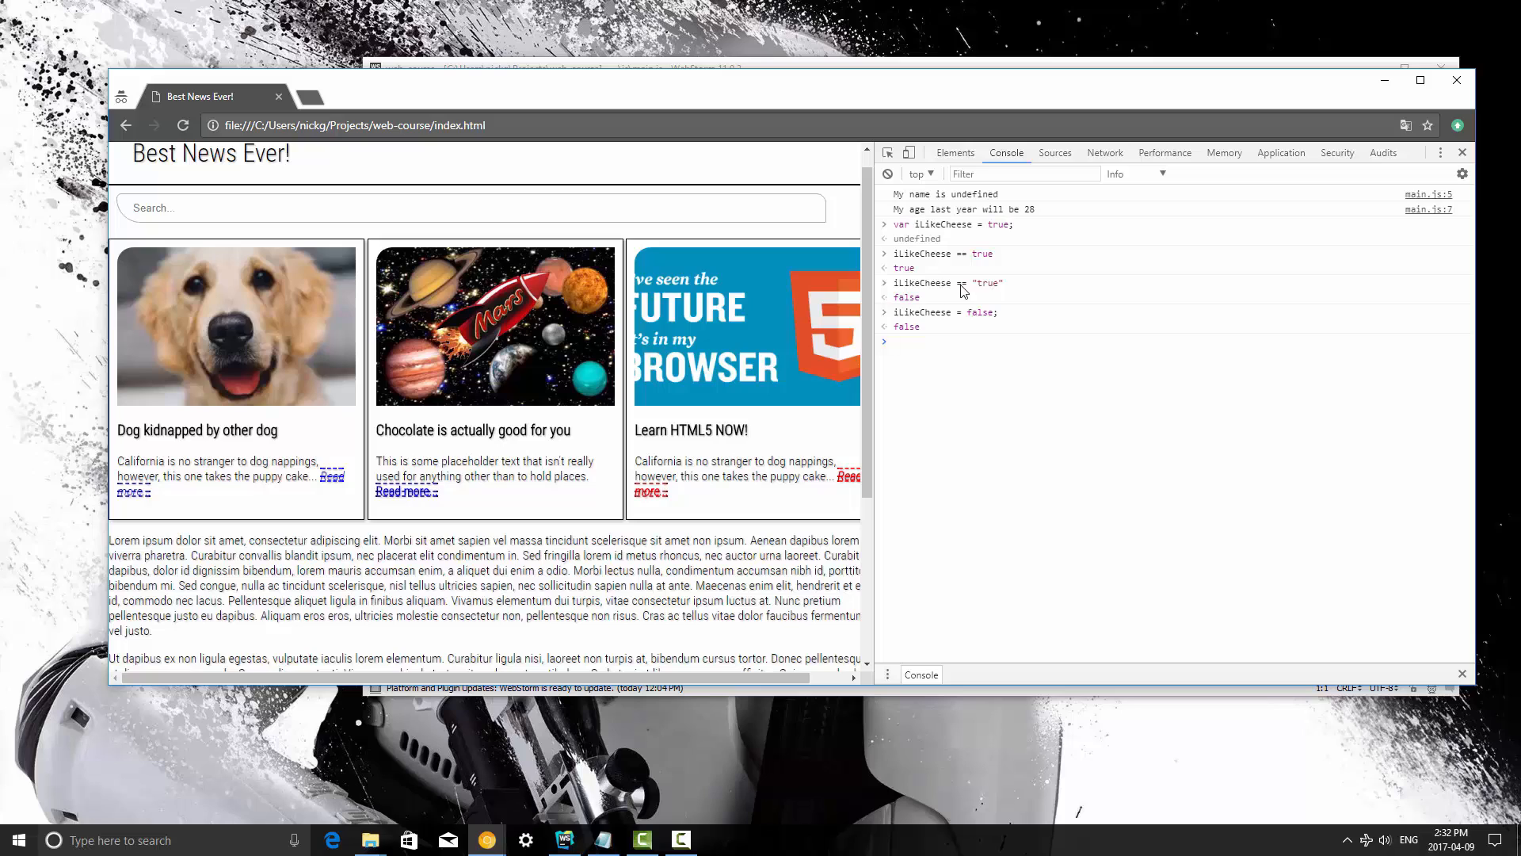
{"action": "mouse_move", "coordinate": [1023, 375]}
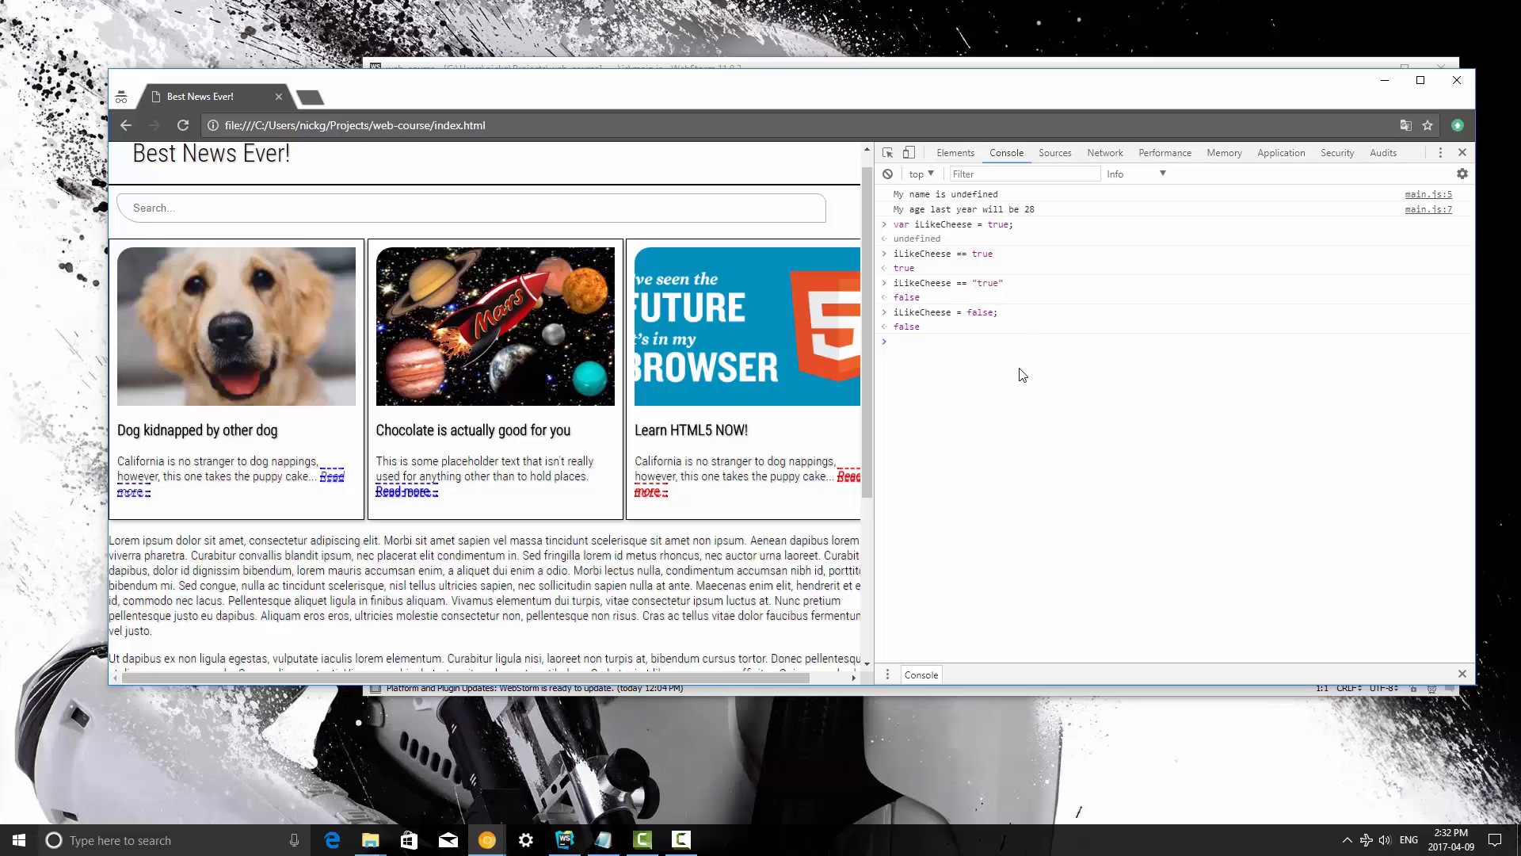
{"action": "type", "text": "true == t"}
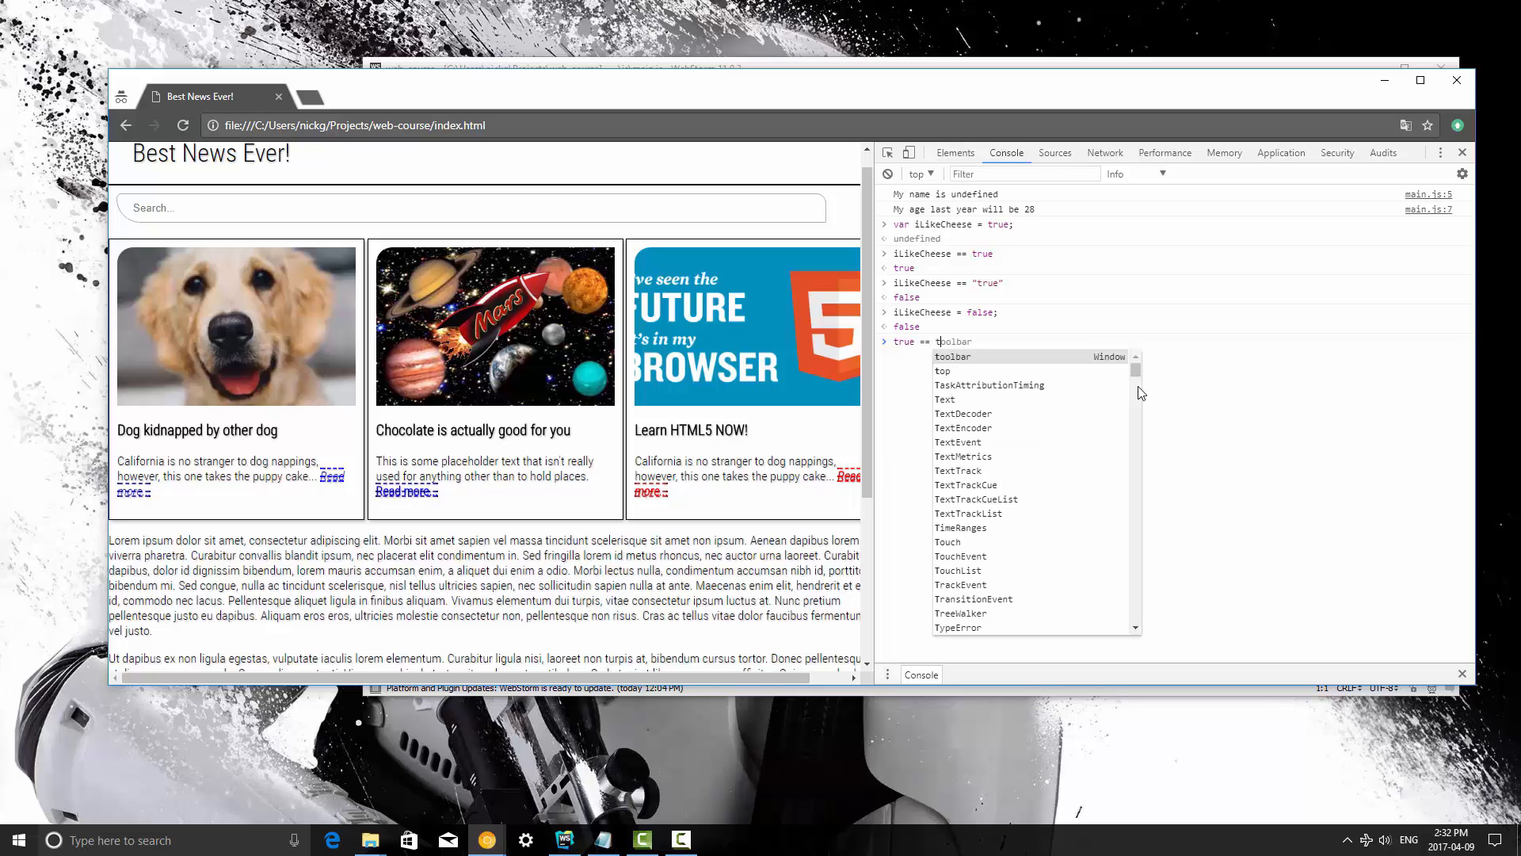
{"action": "type", "text": "ri"}
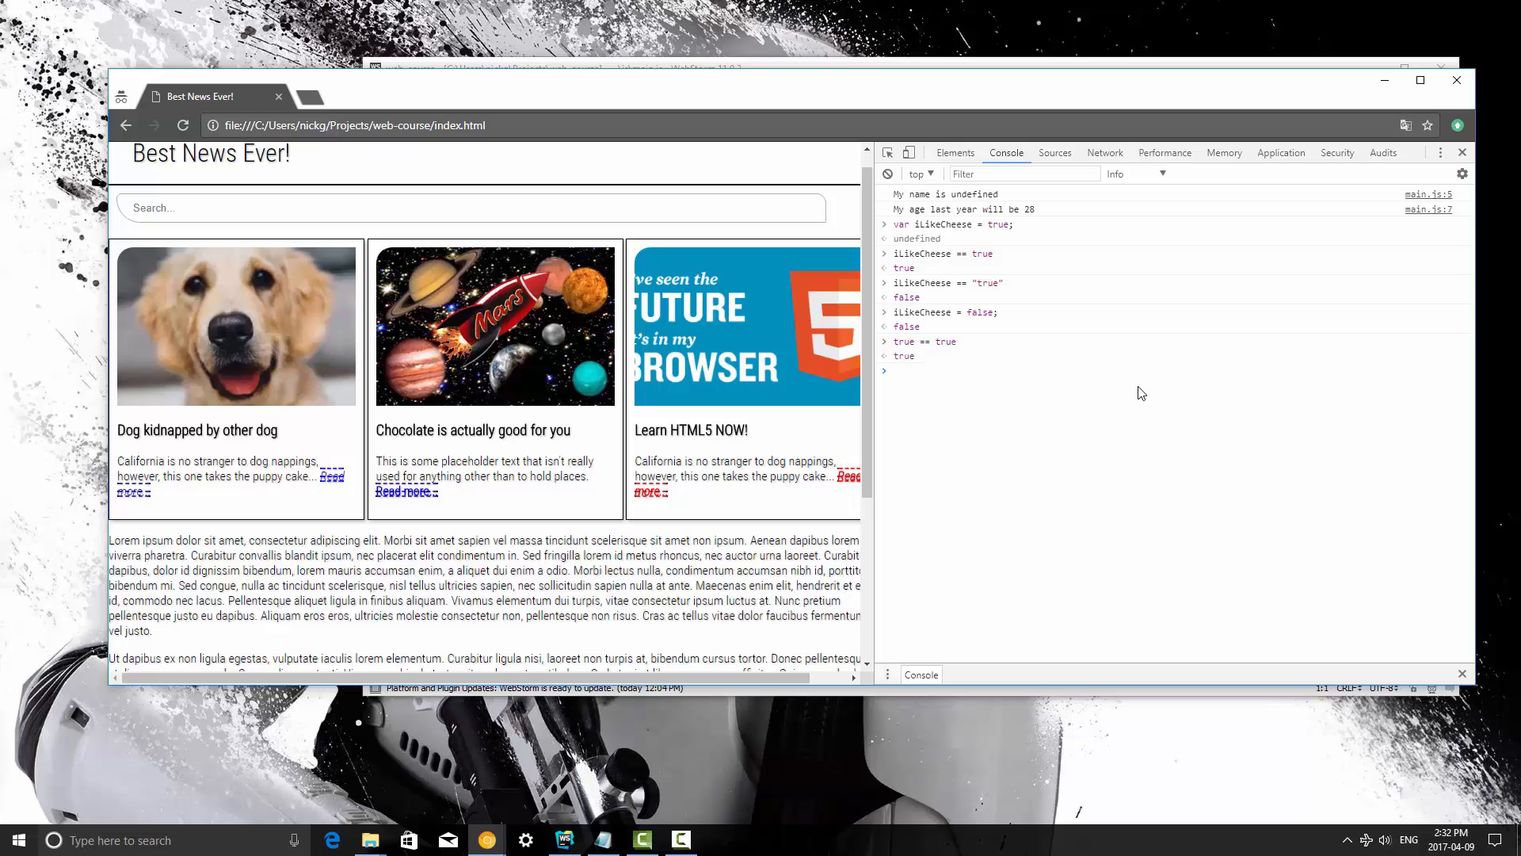
{"action": "type", "text": "\"n"}
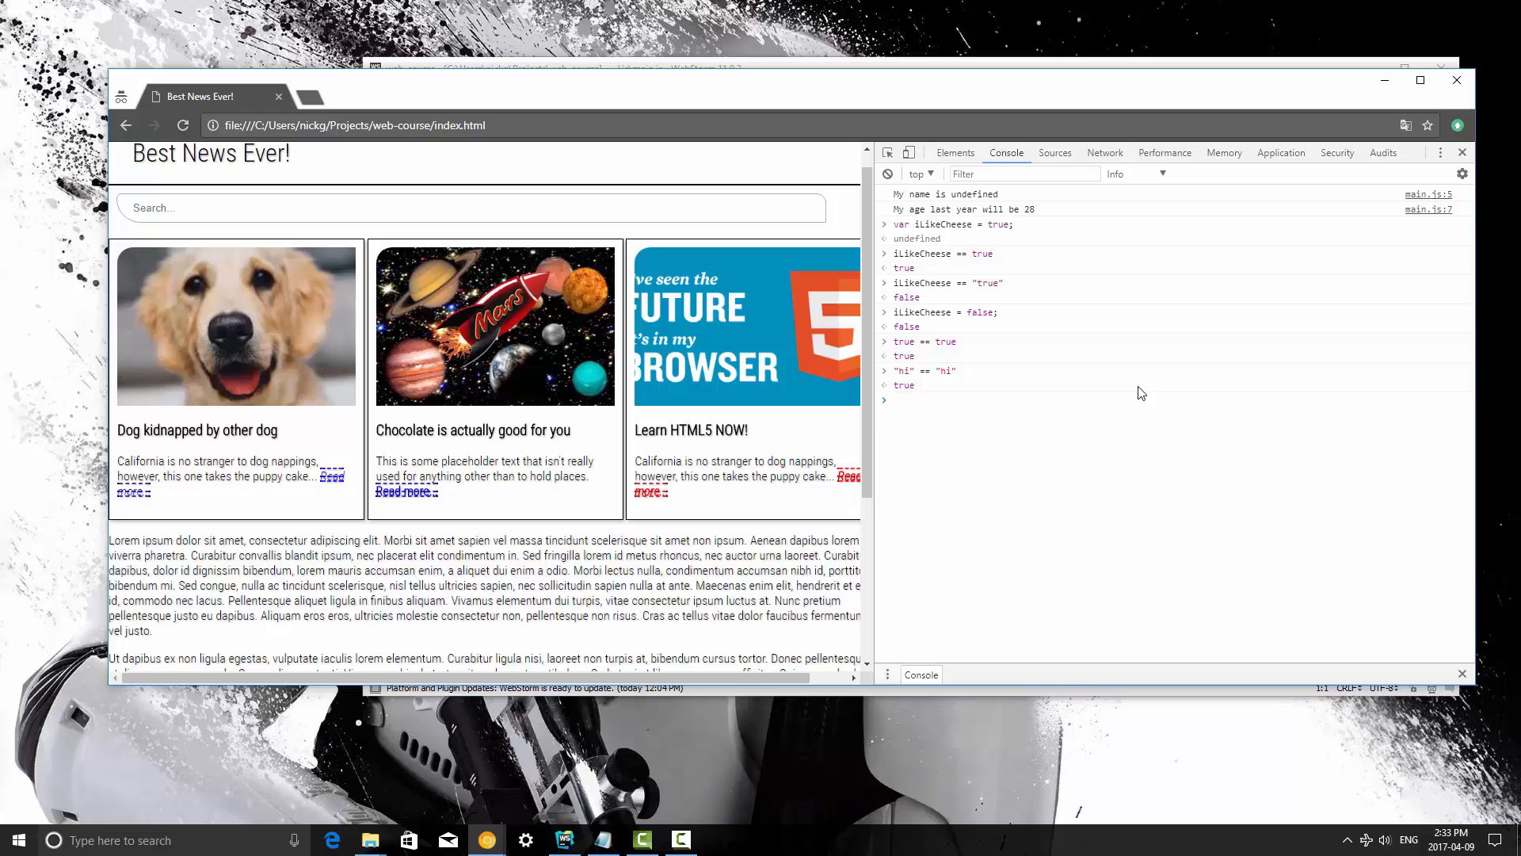
{"action": "type", "text": "\"hi\""}
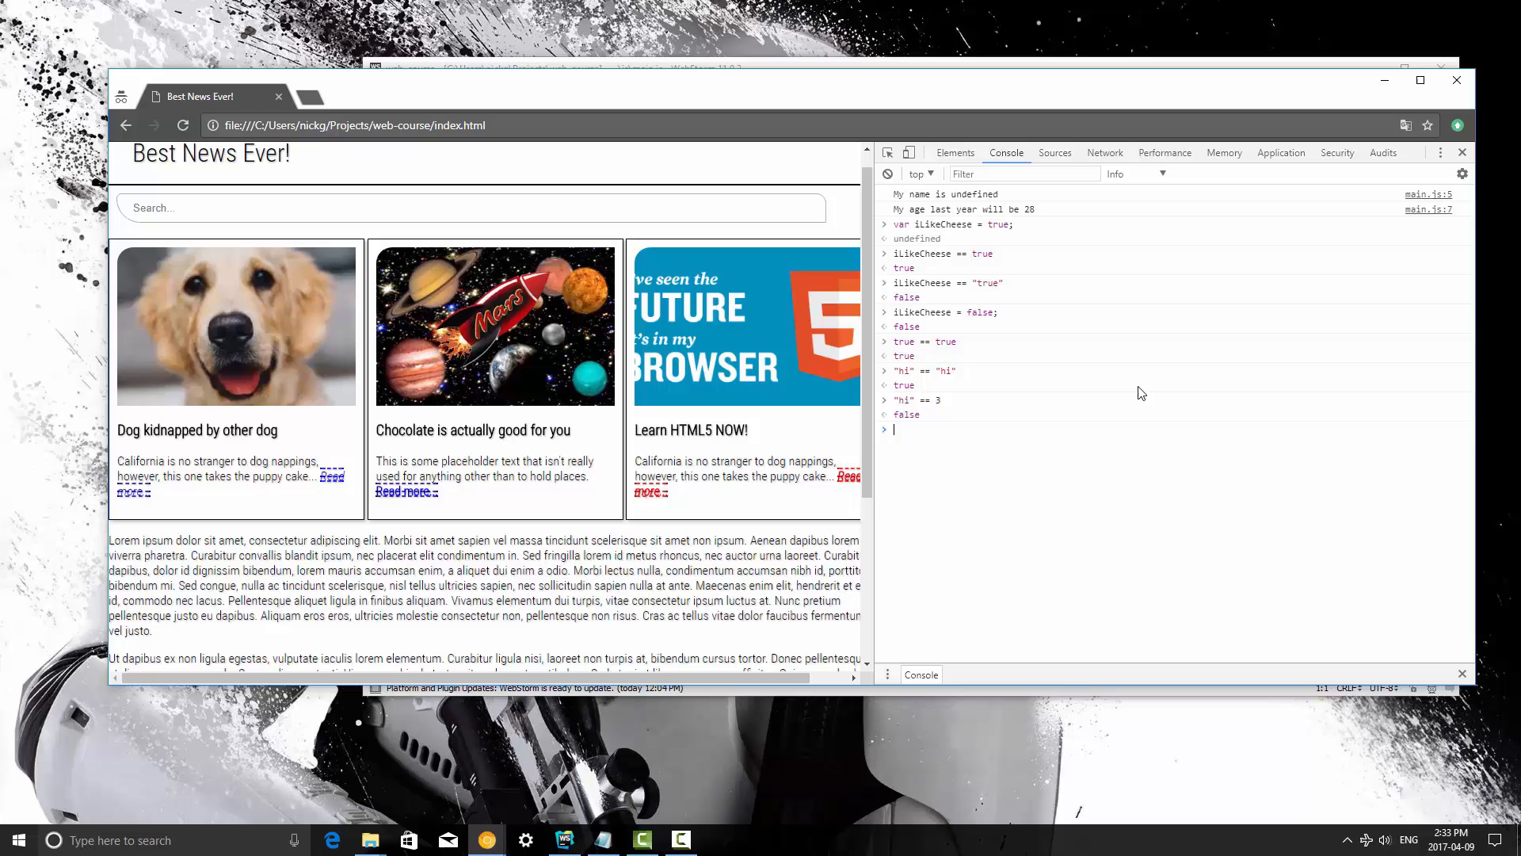
{"action": "mouse_move", "coordinate": [977, 428]}
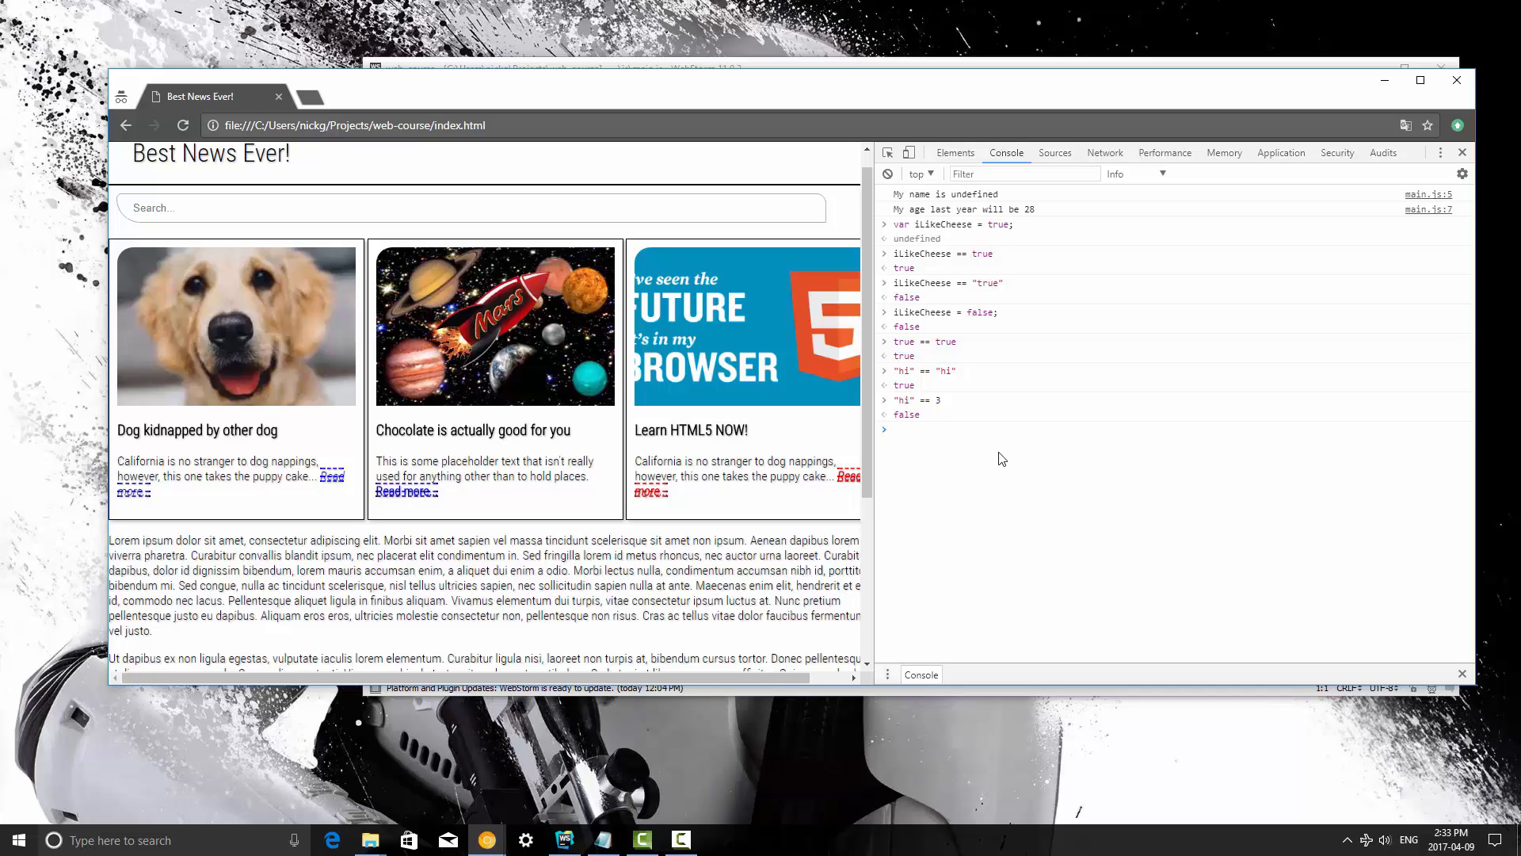
{"action": "type", "text": "\"hih\" = 3"}
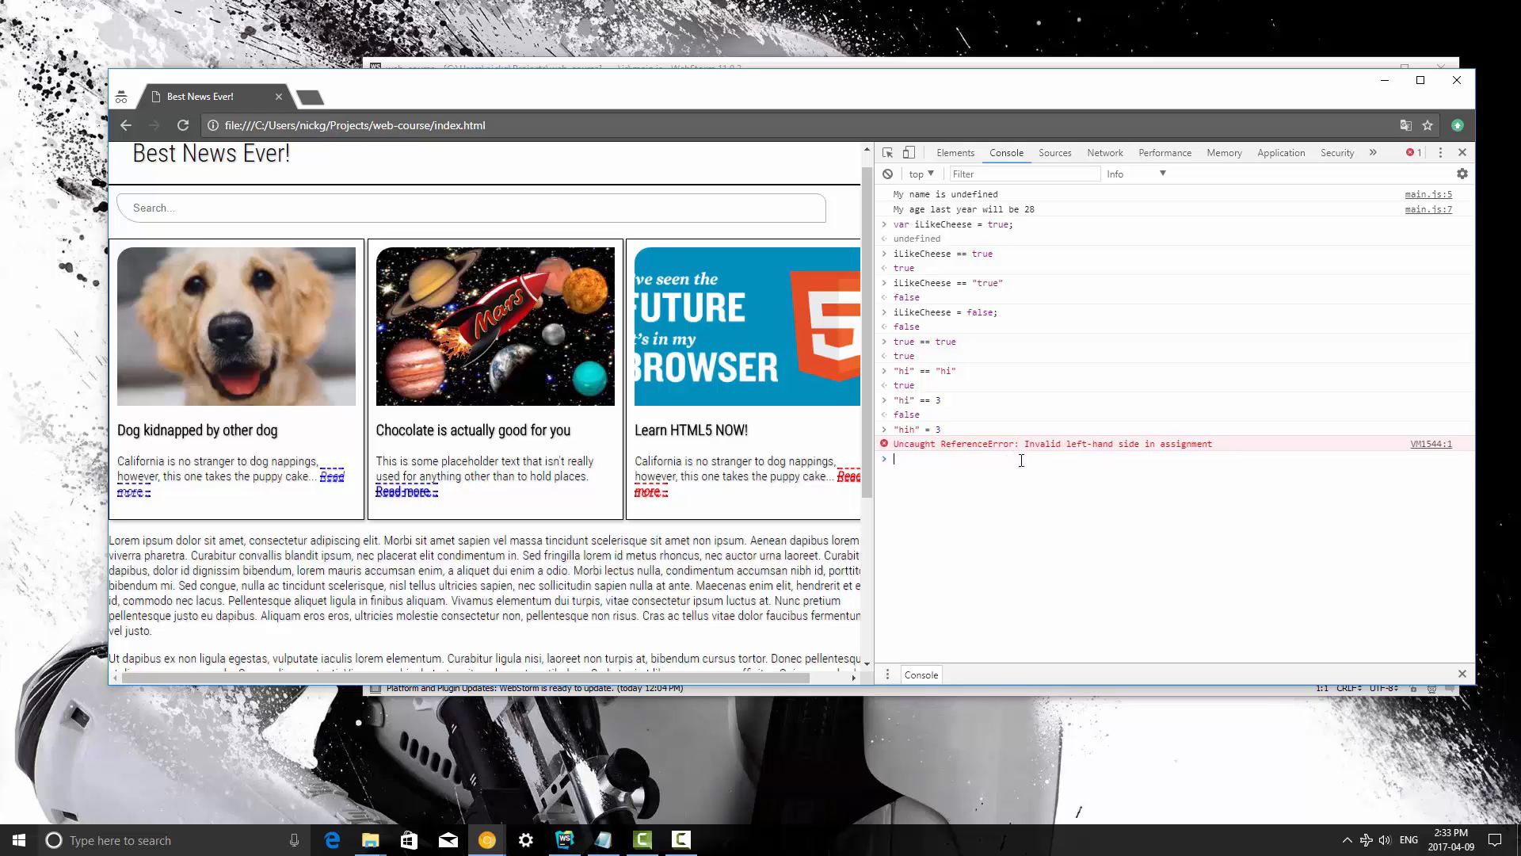
{"action": "mouse_move", "coordinate": [920, 433]}
{"action": "type", "text": "5 = 6"}
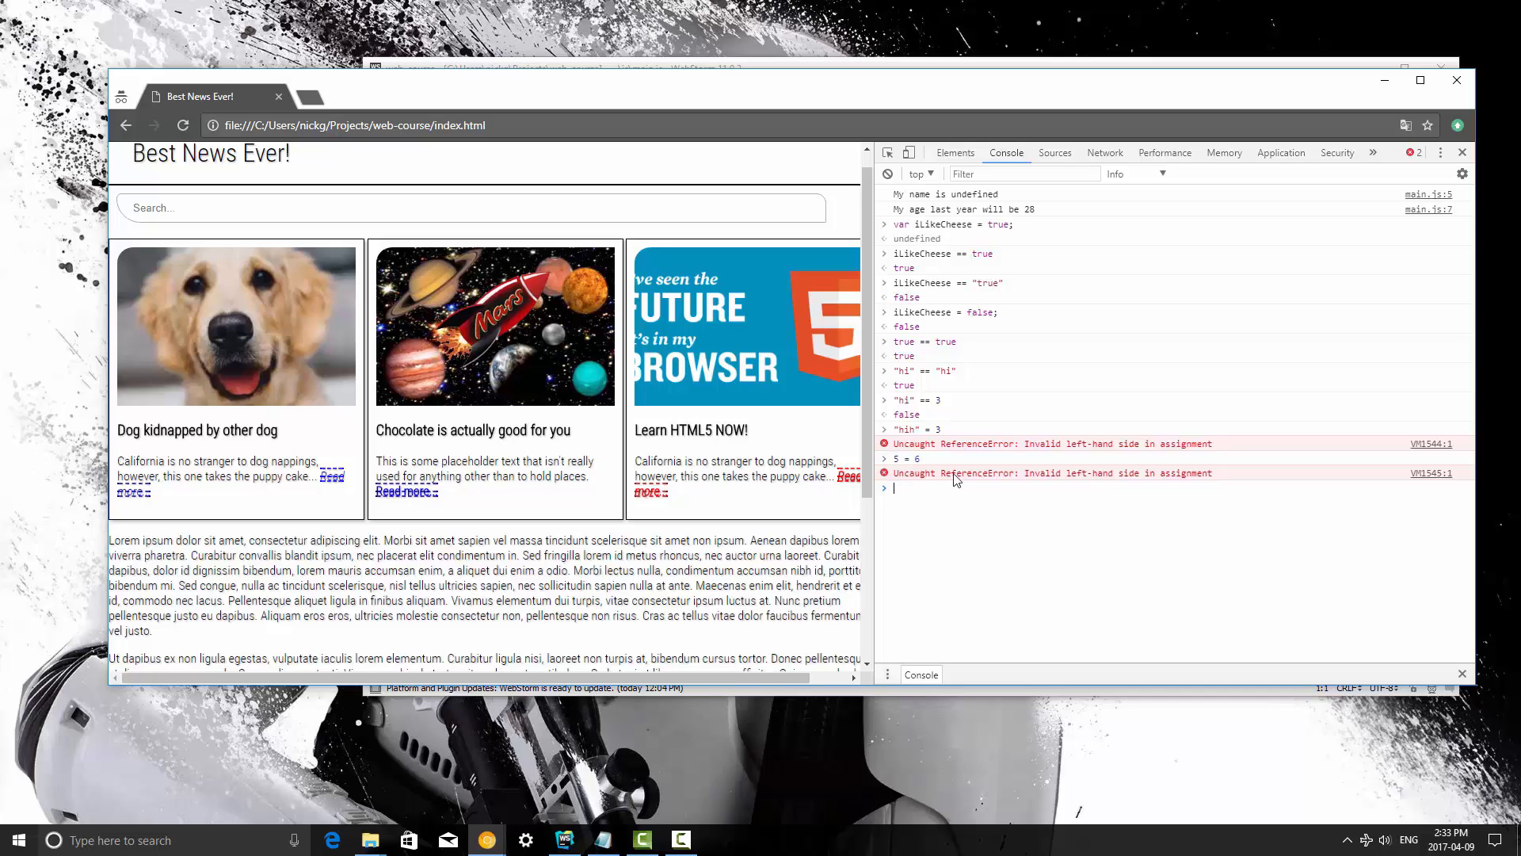
{"action": "mouse_move", "coordinate": [1099, 514]}
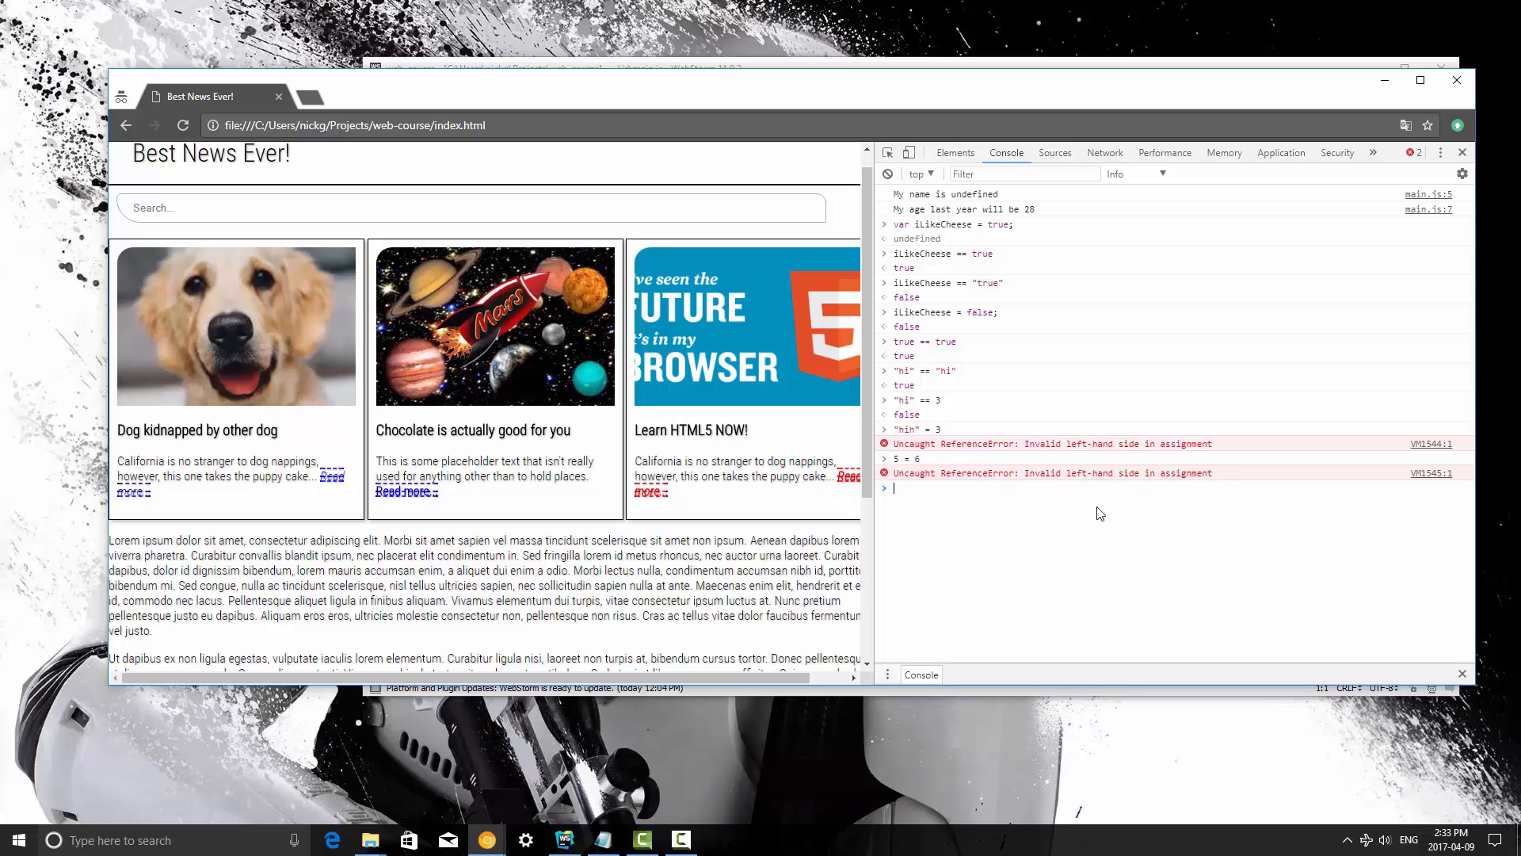
{"action": "mouse_move", "coordinate": [1071, 483]}
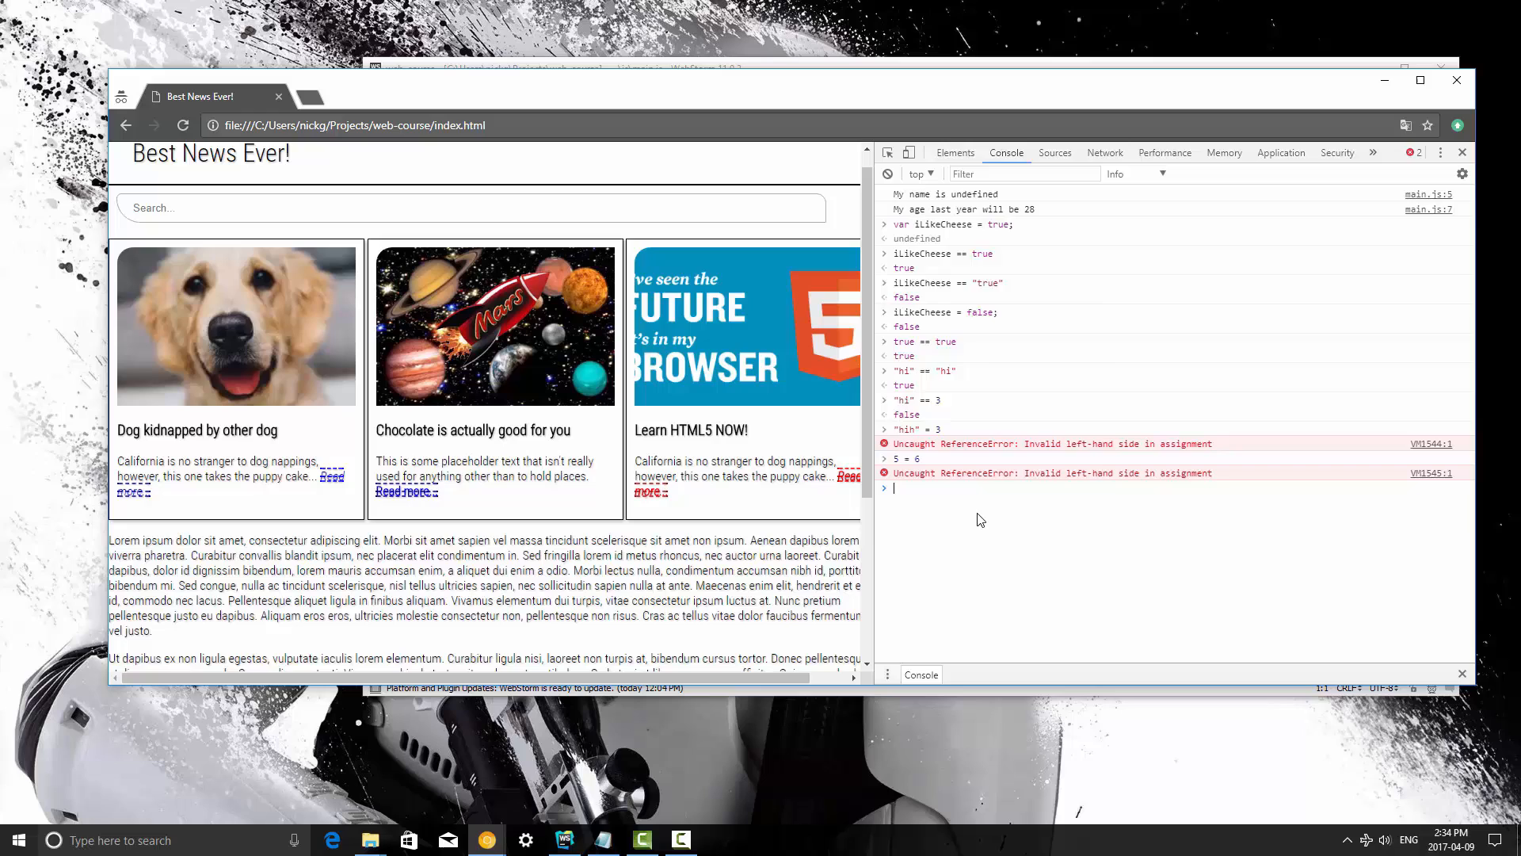
{"action": "type", "text": "var mynum"}
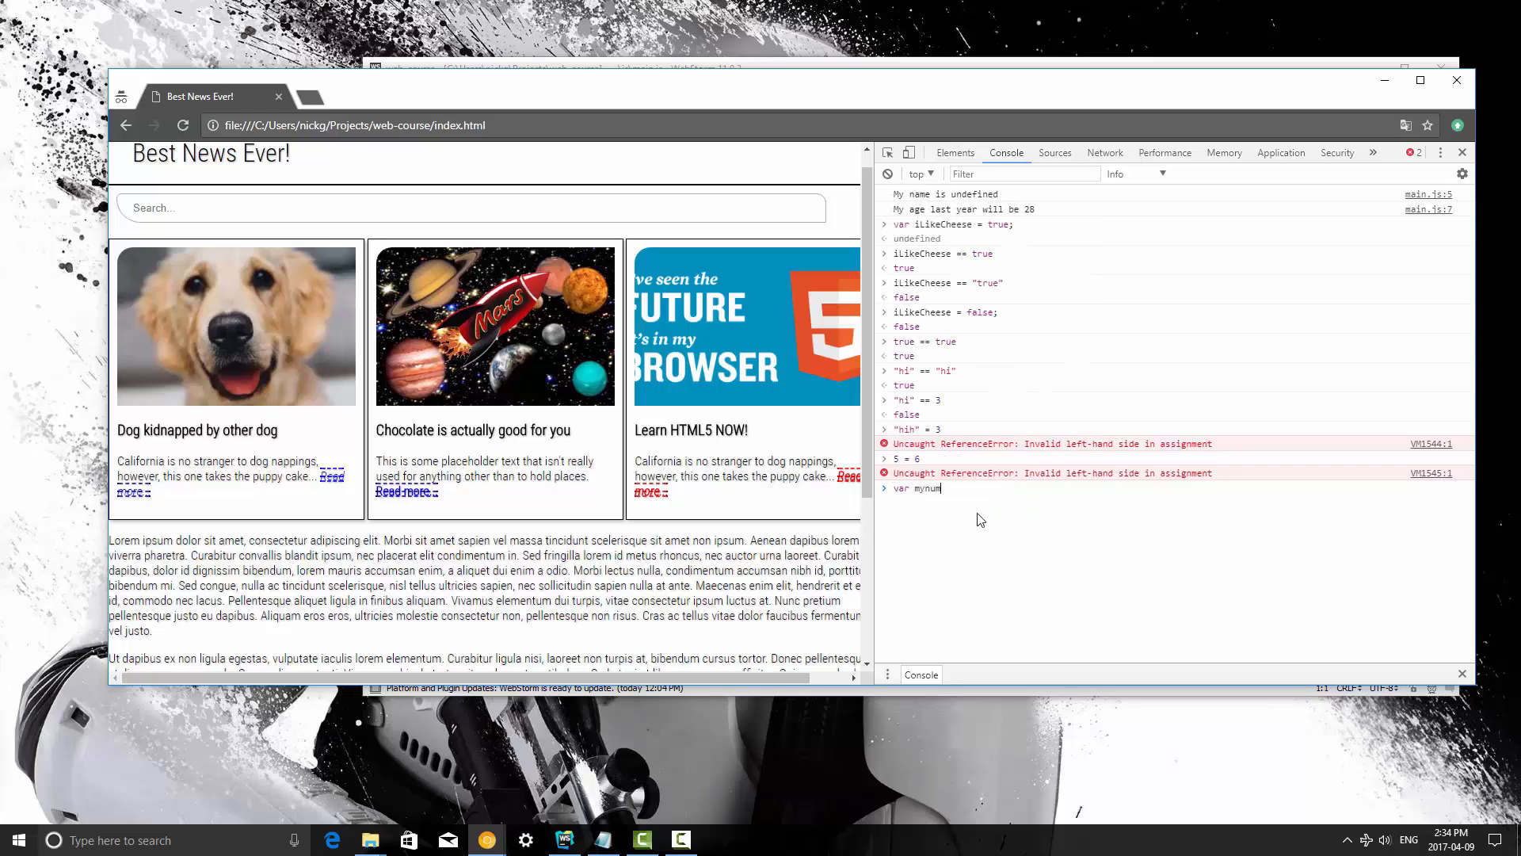
{"action": "type", "text": "= 6"}
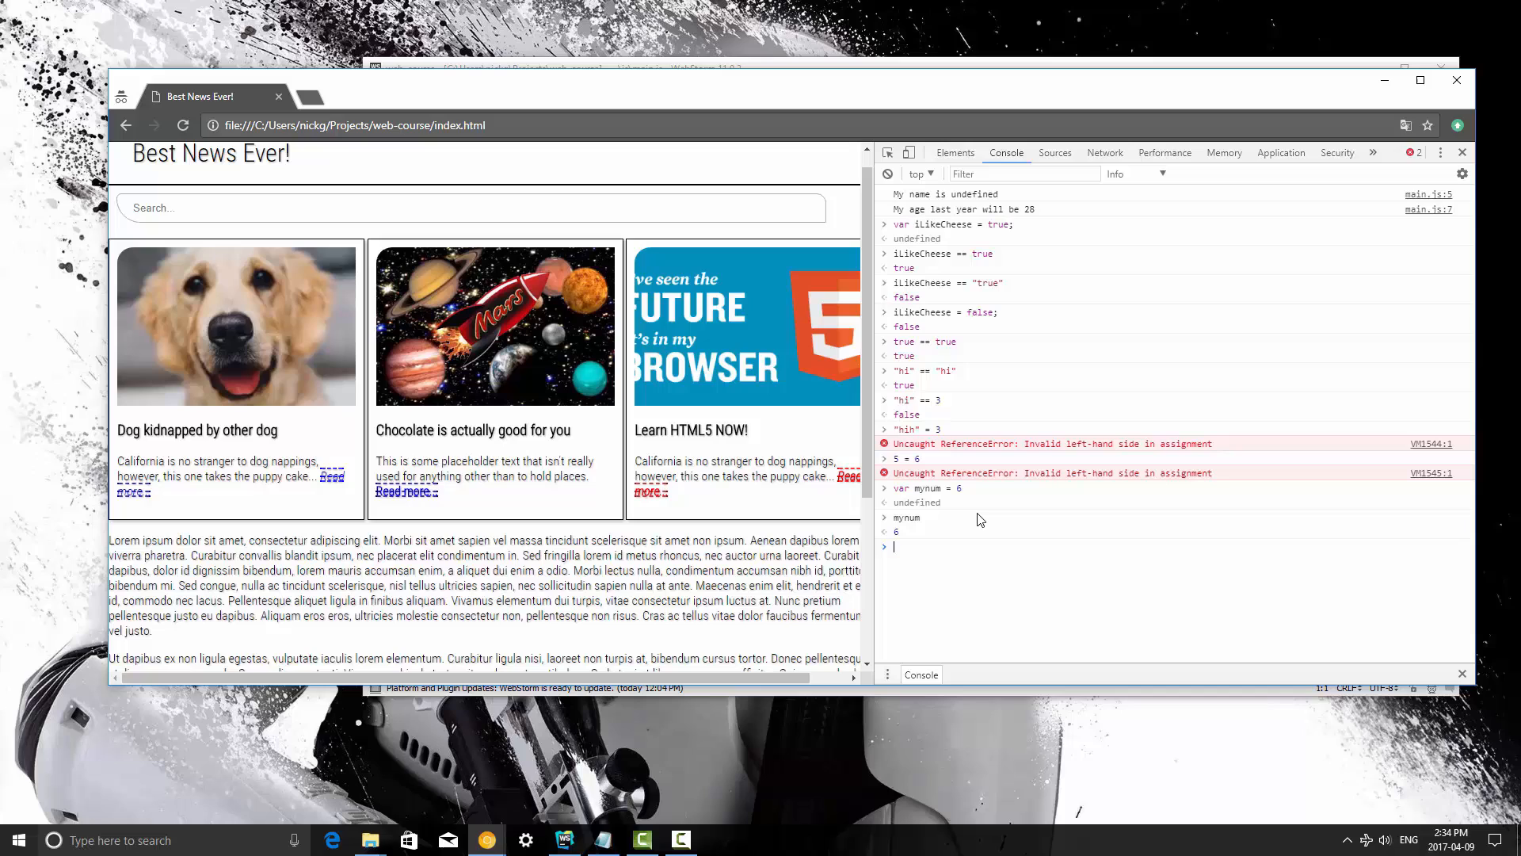
{"action": "type", "text": "mynum =="}
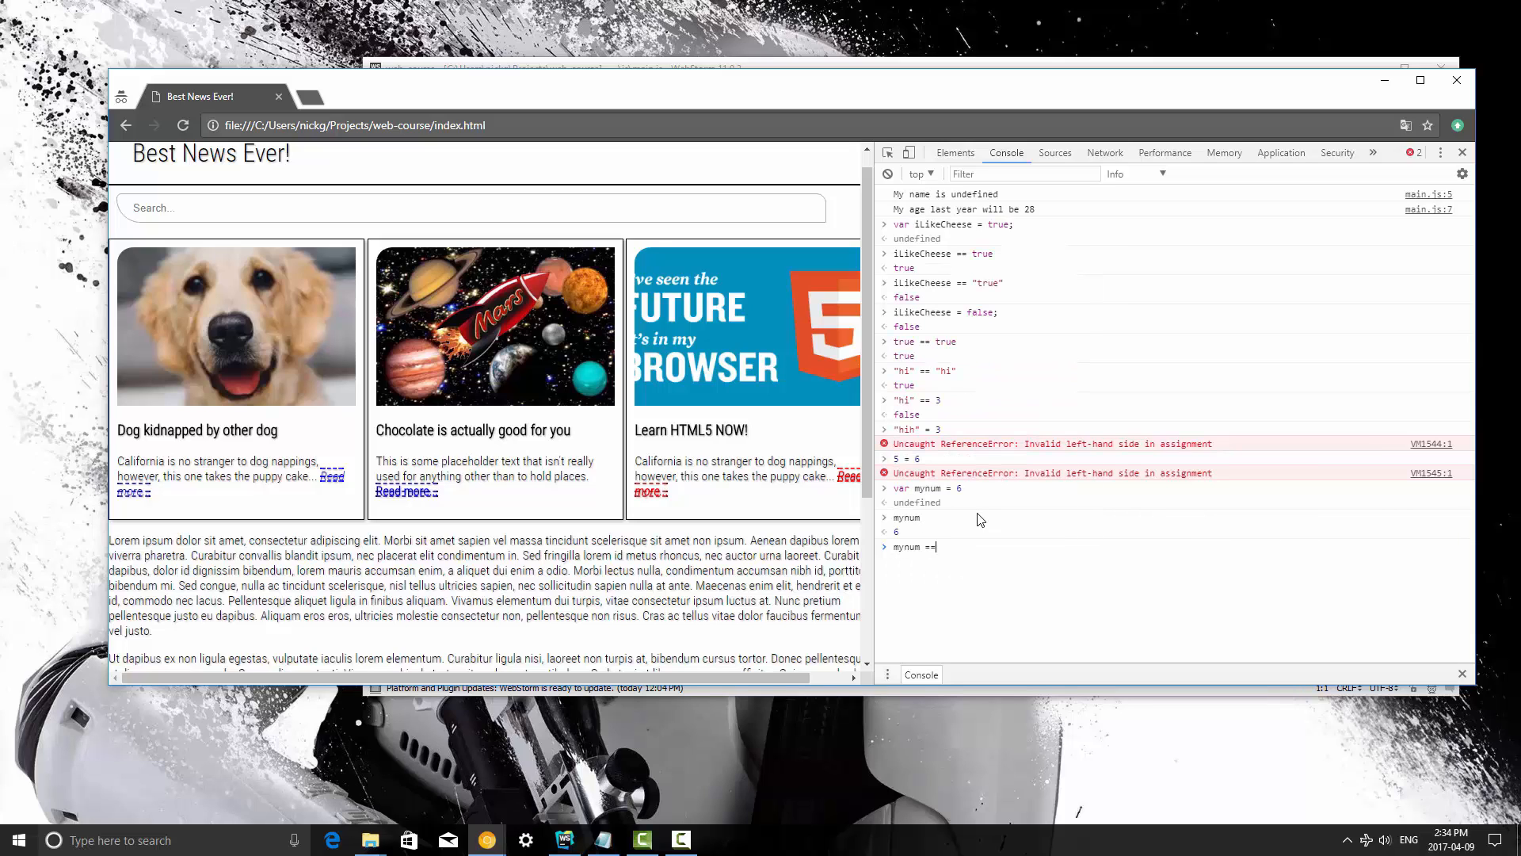
{"action": "type", "text": "6"}
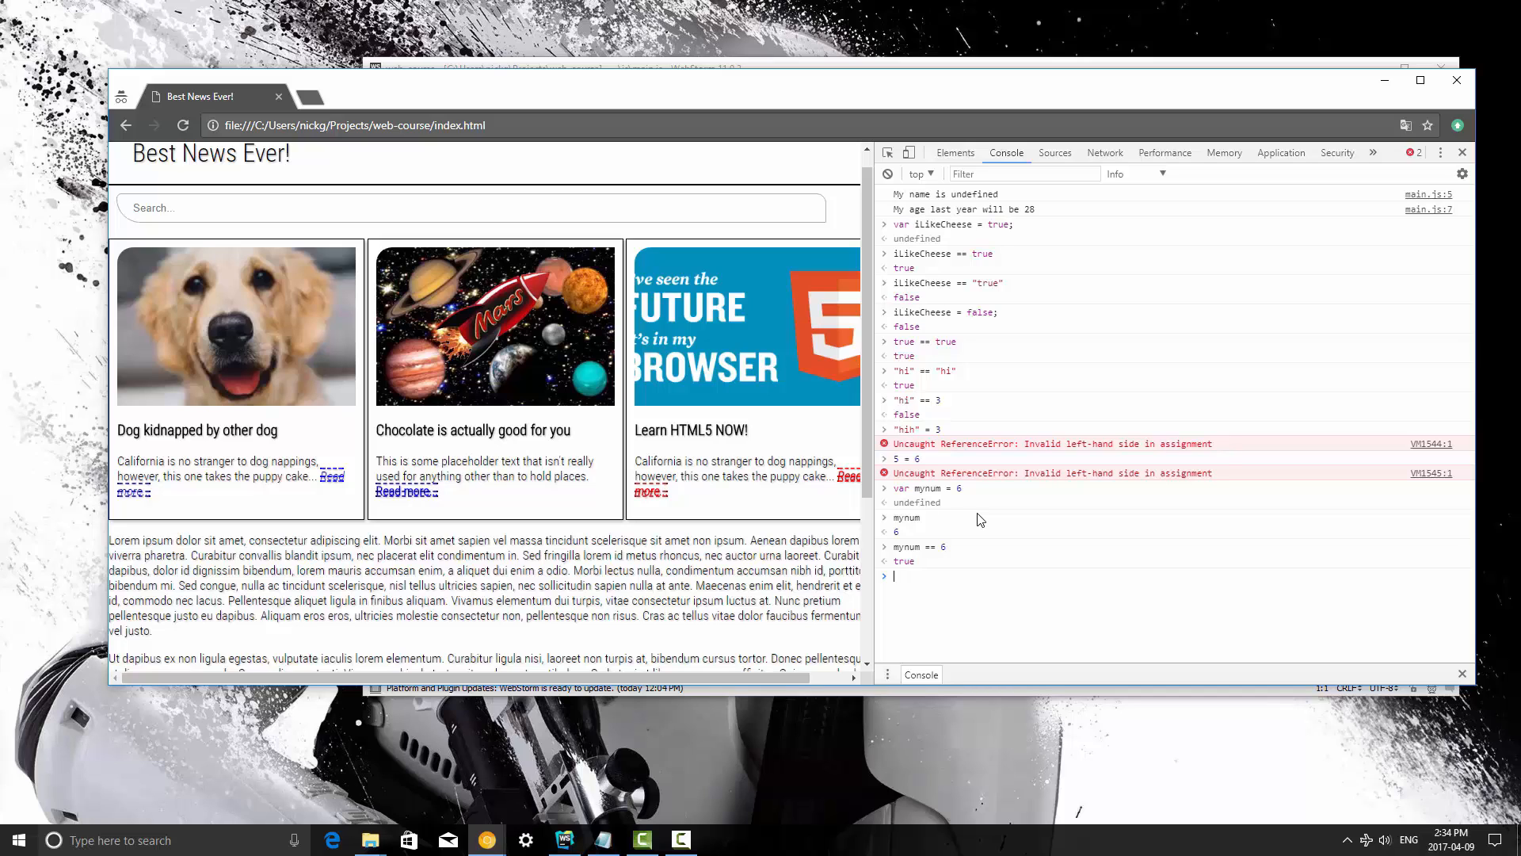
{"action": "type", "text": "v"}
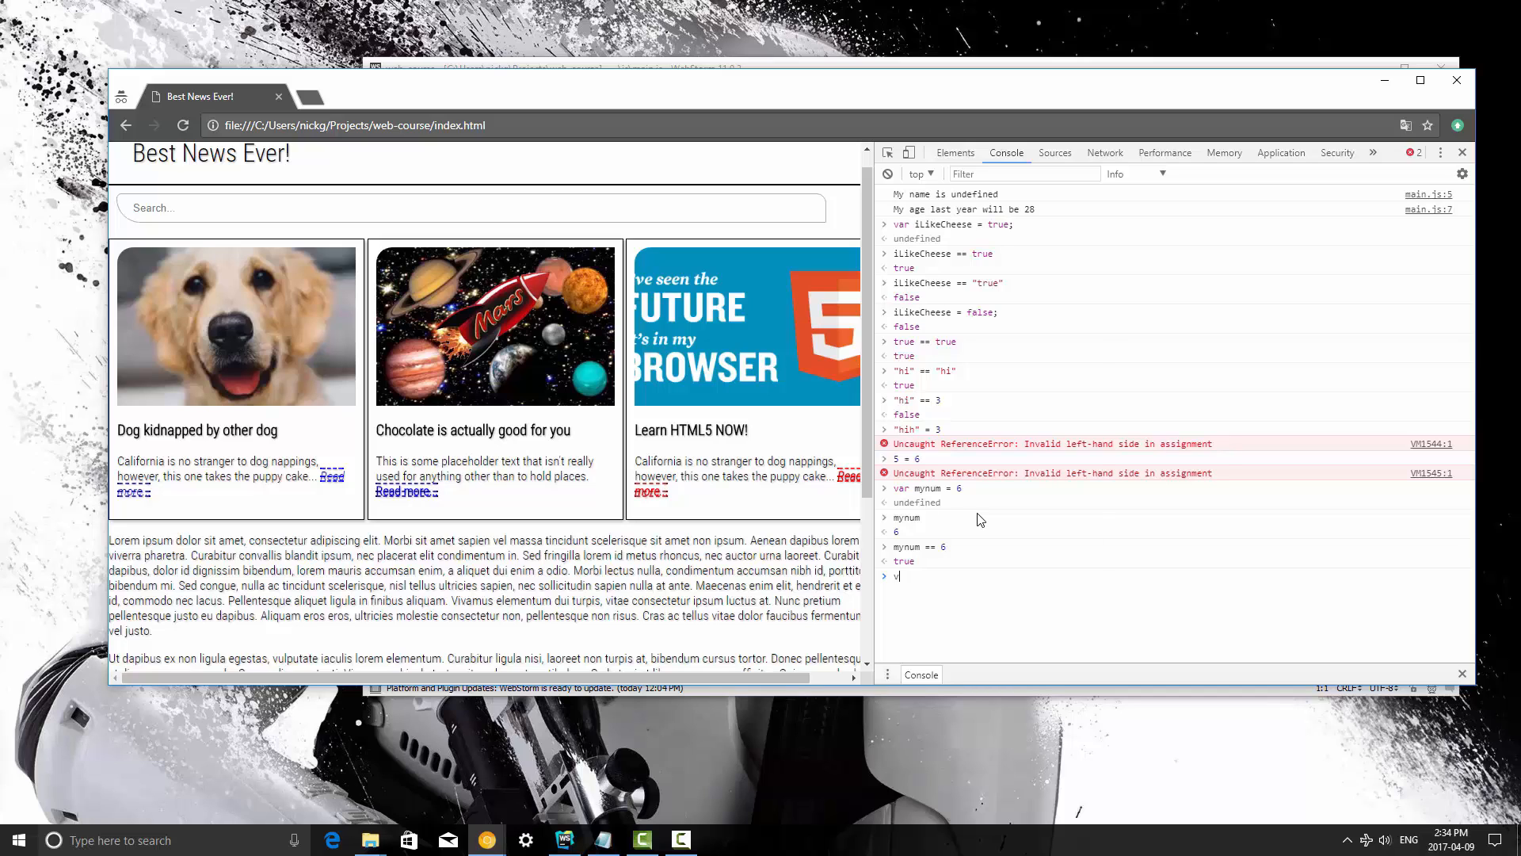
{"action": "type", "text": "ar"}
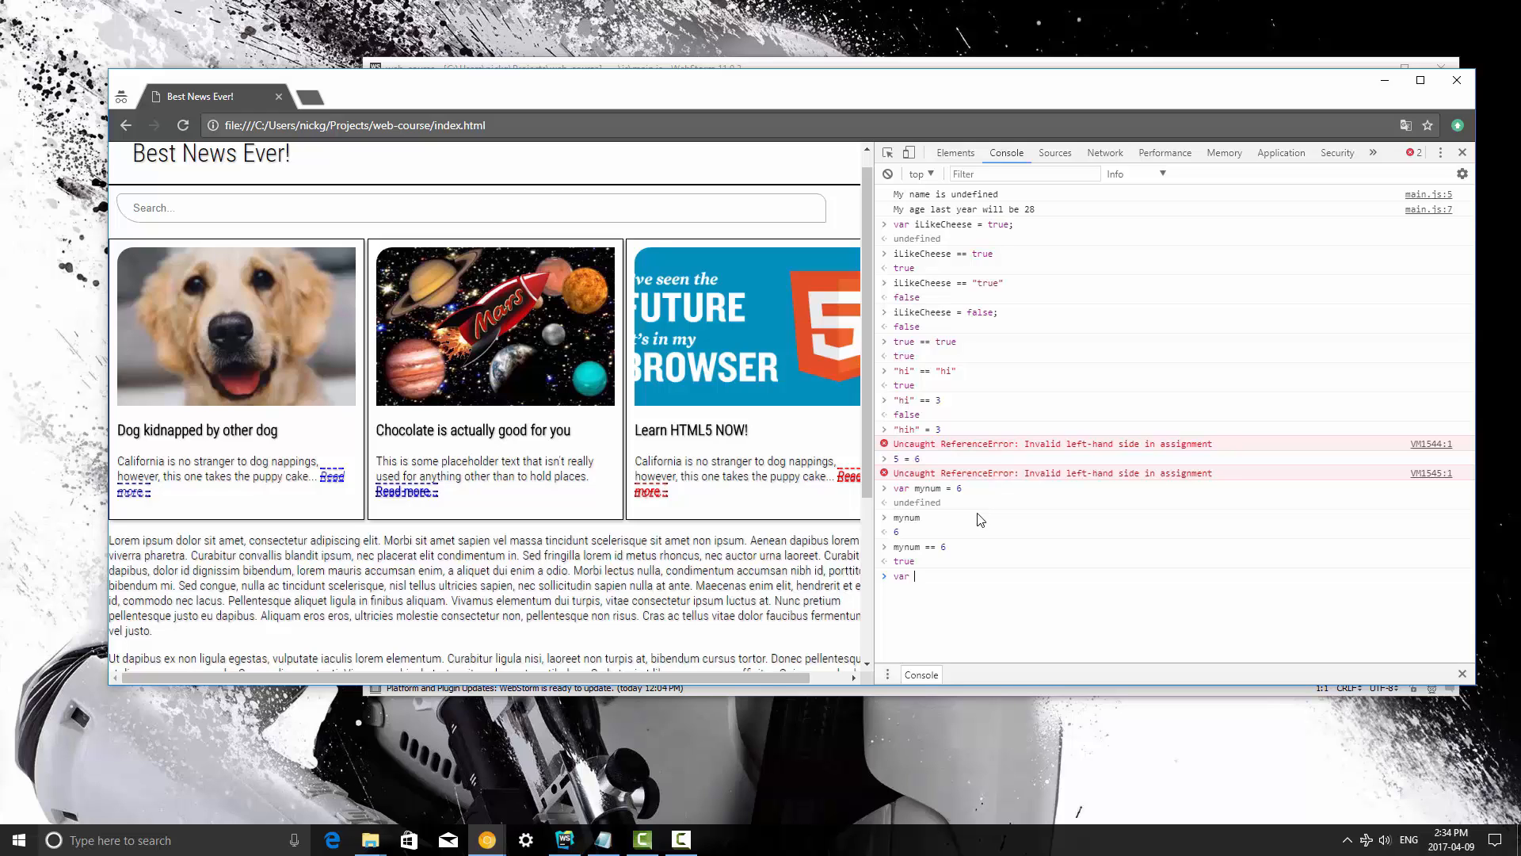
{"action": "type", "text": "isPremiumUser = false"}
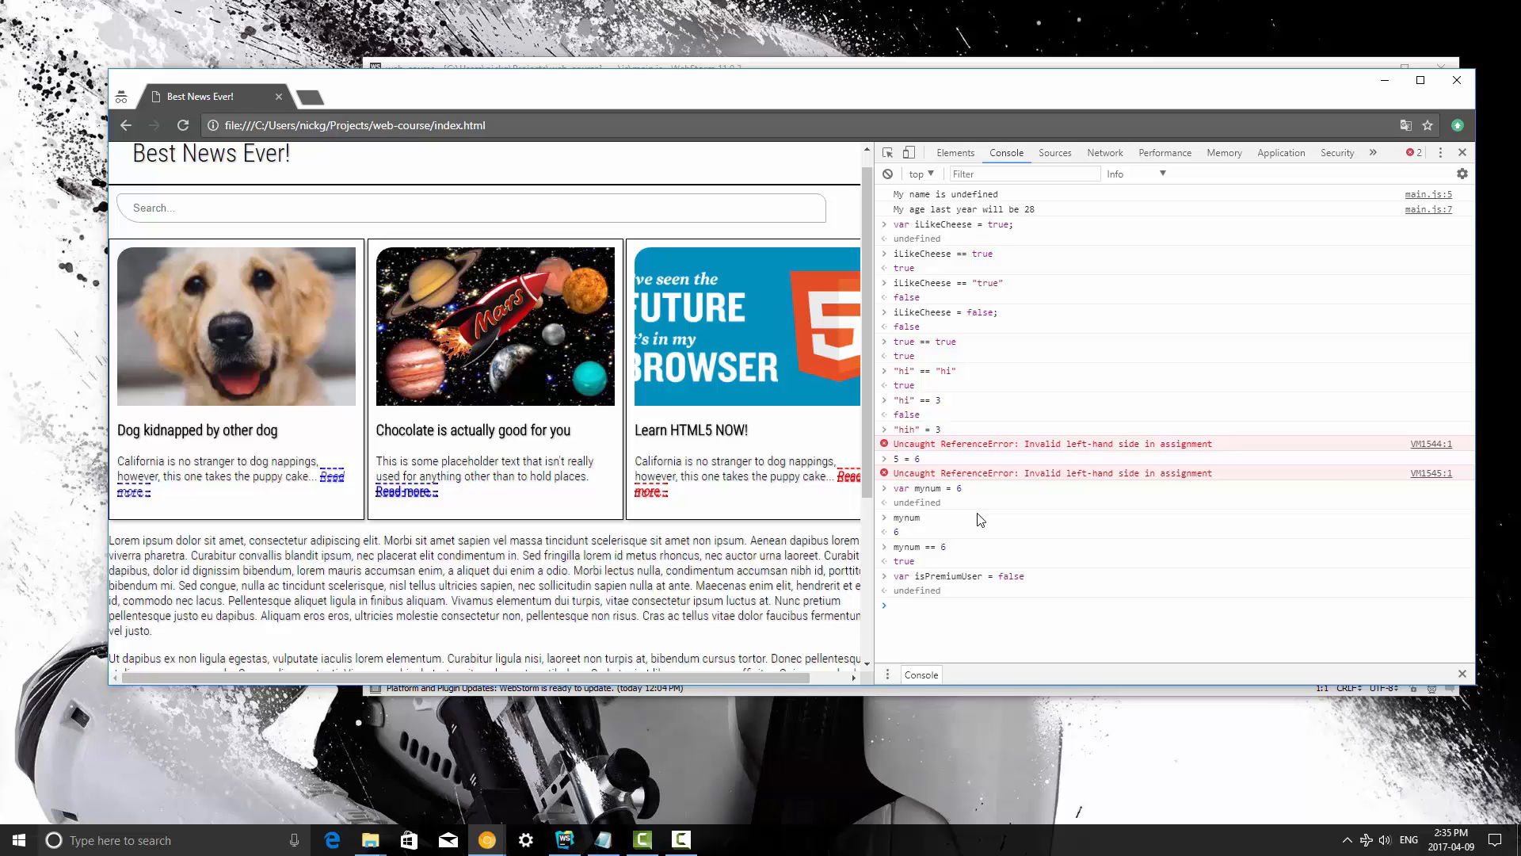
{"action": "type", "text": "i"}
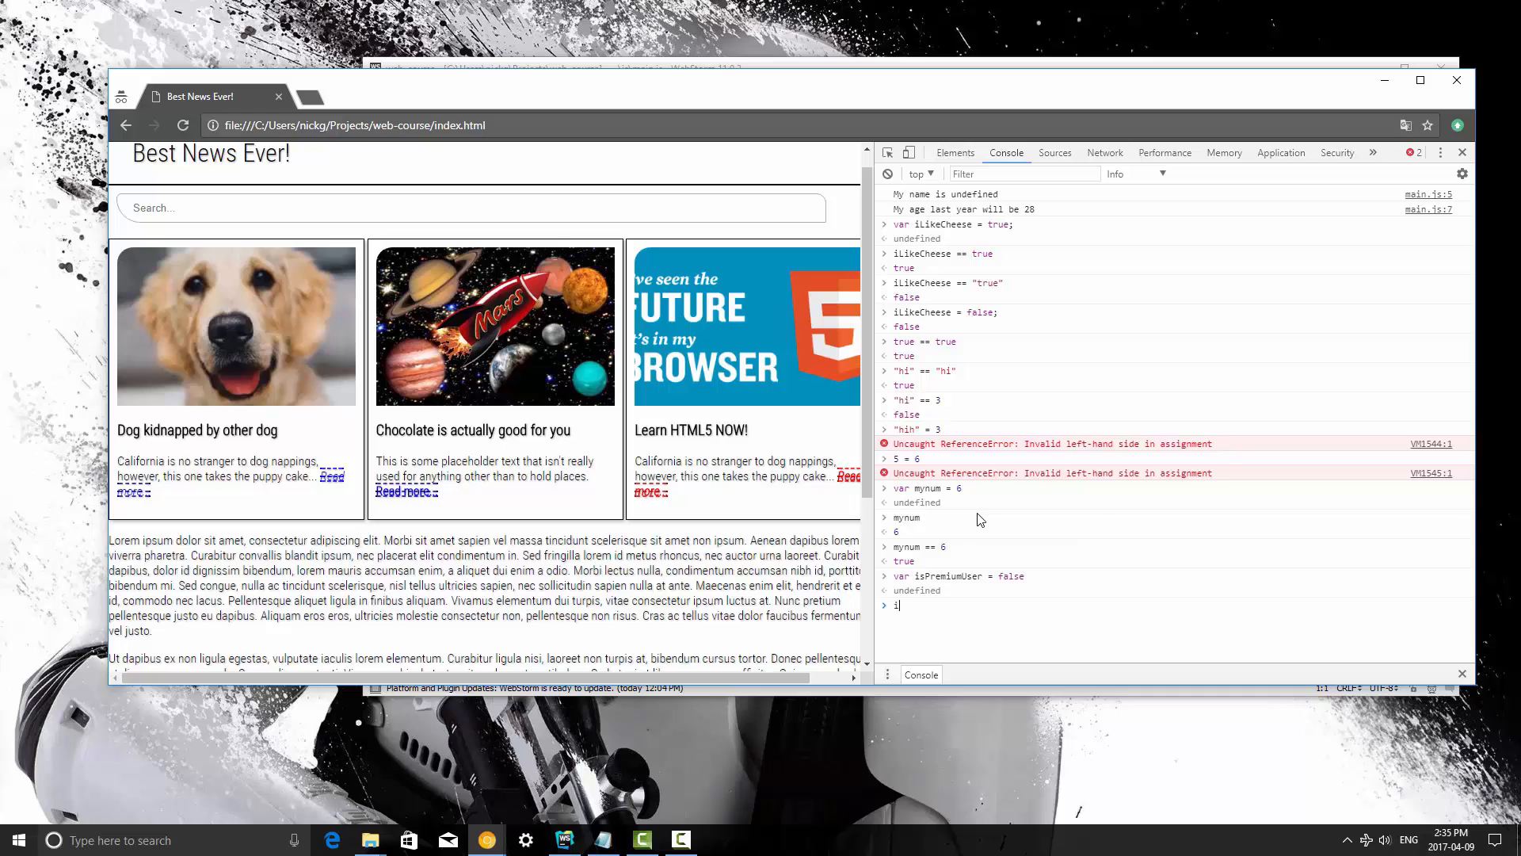
{"action": "type", "text": "sPremiumUser"}
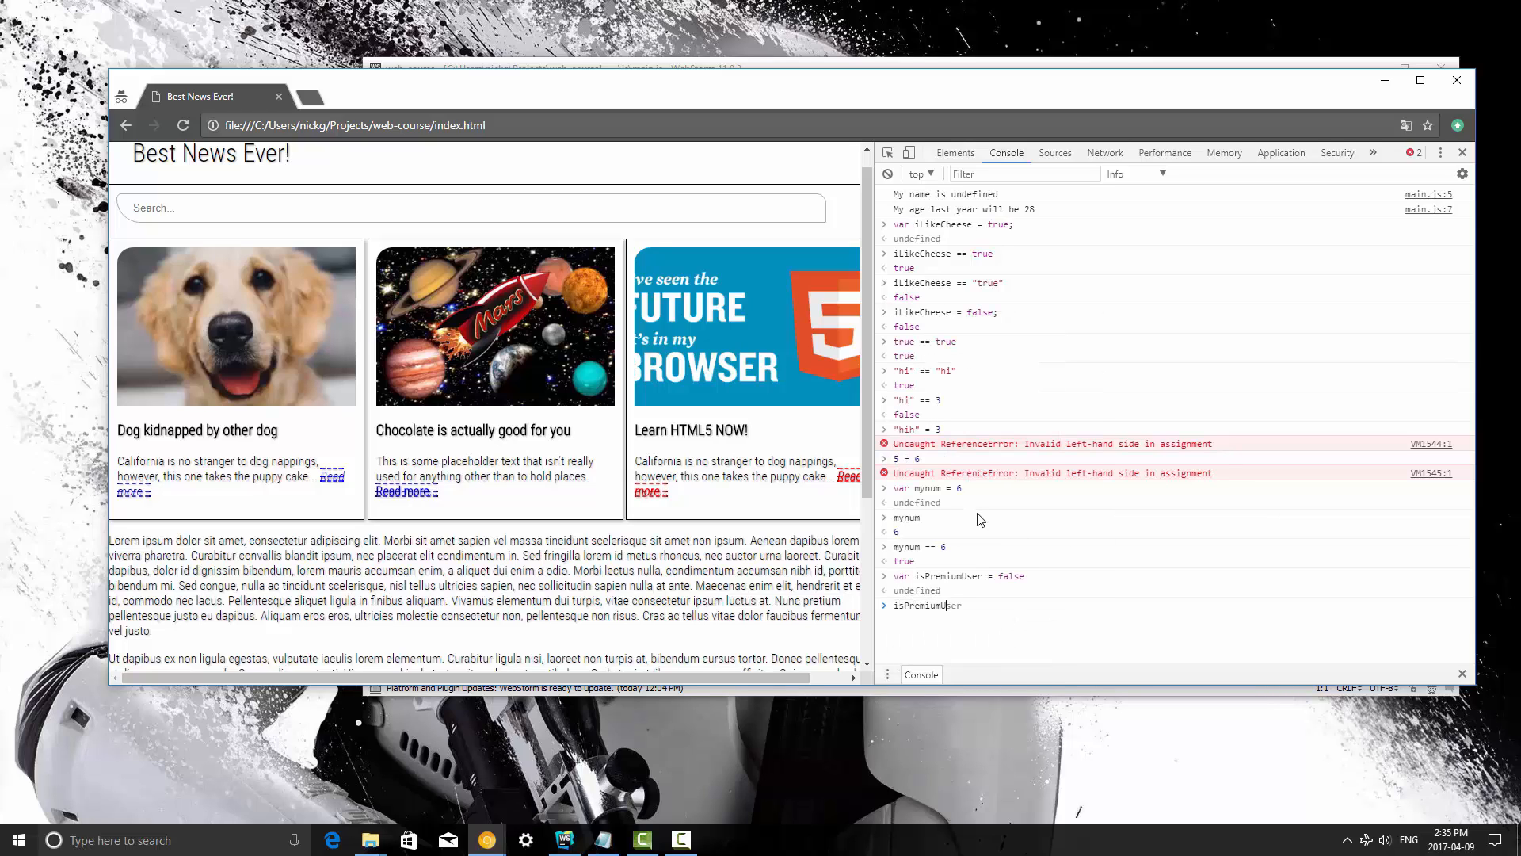
{"action": "type", "text": "=="}
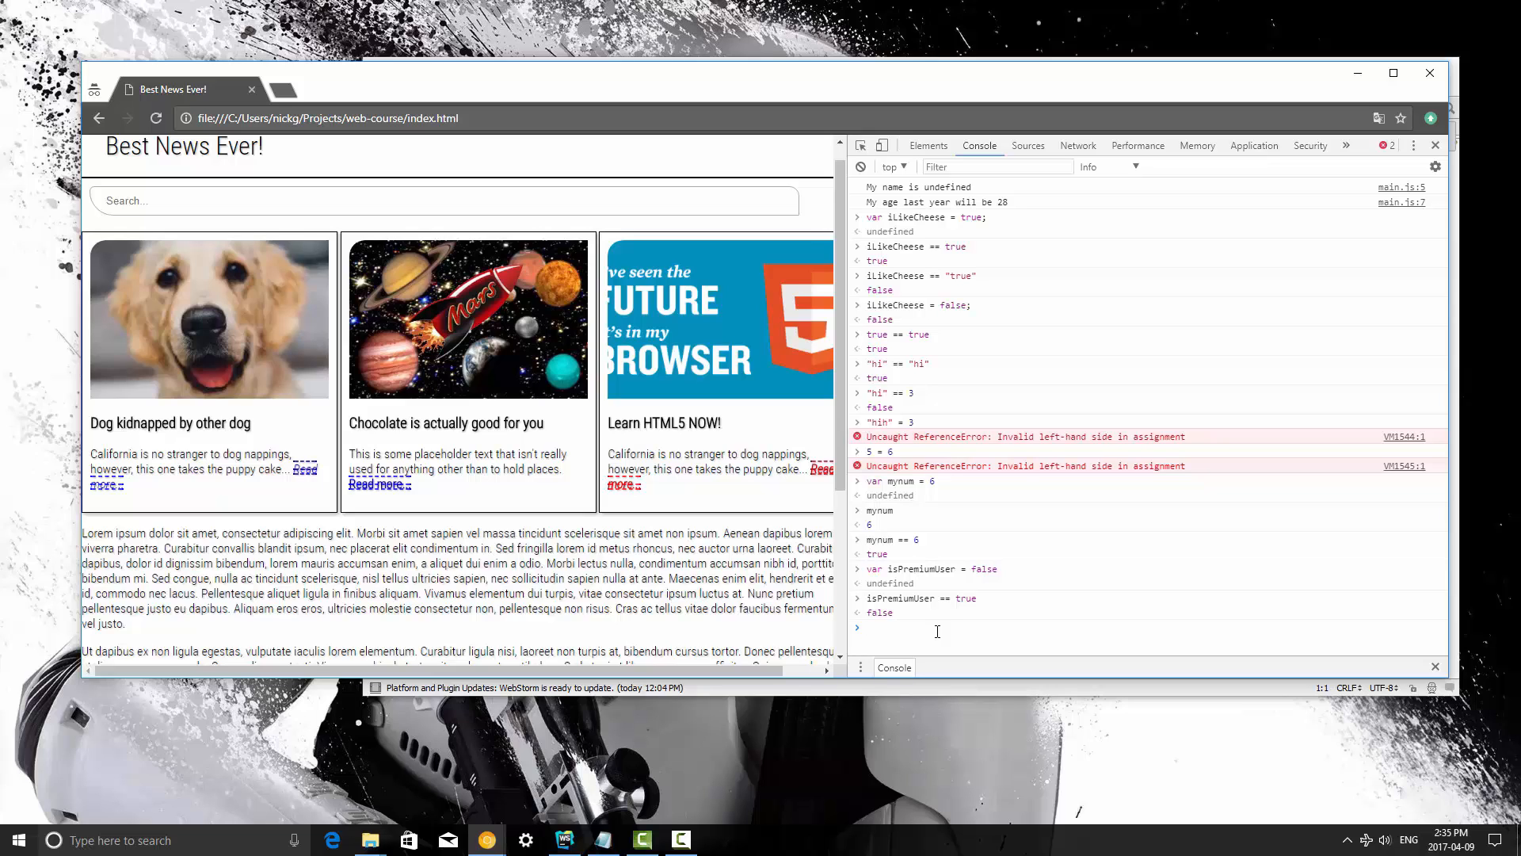
{"action": "type", "text": "i"}
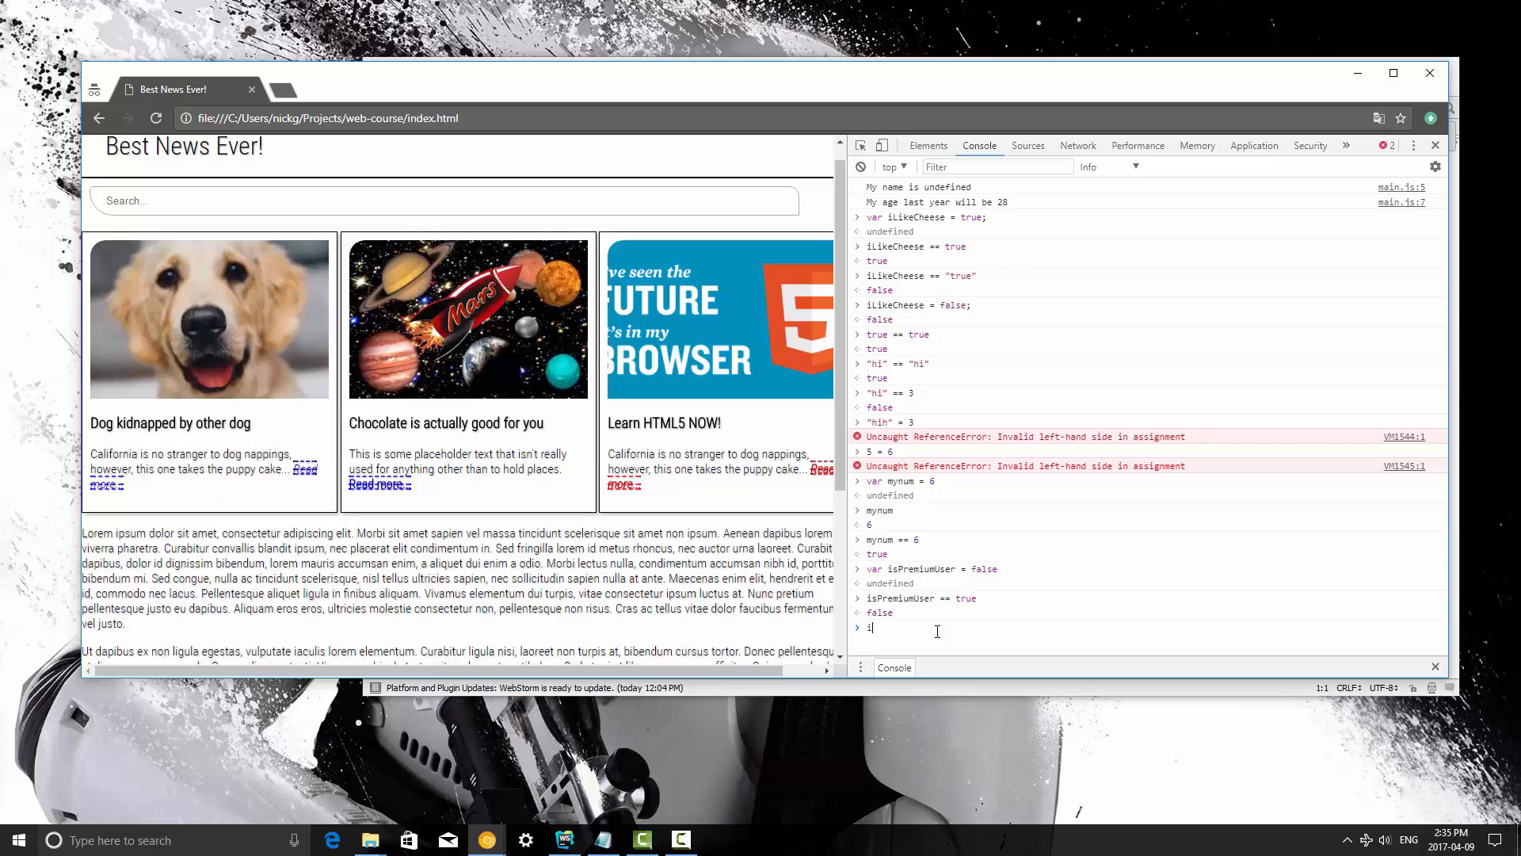
{"action": "type", "text": "isPremiumUser"}
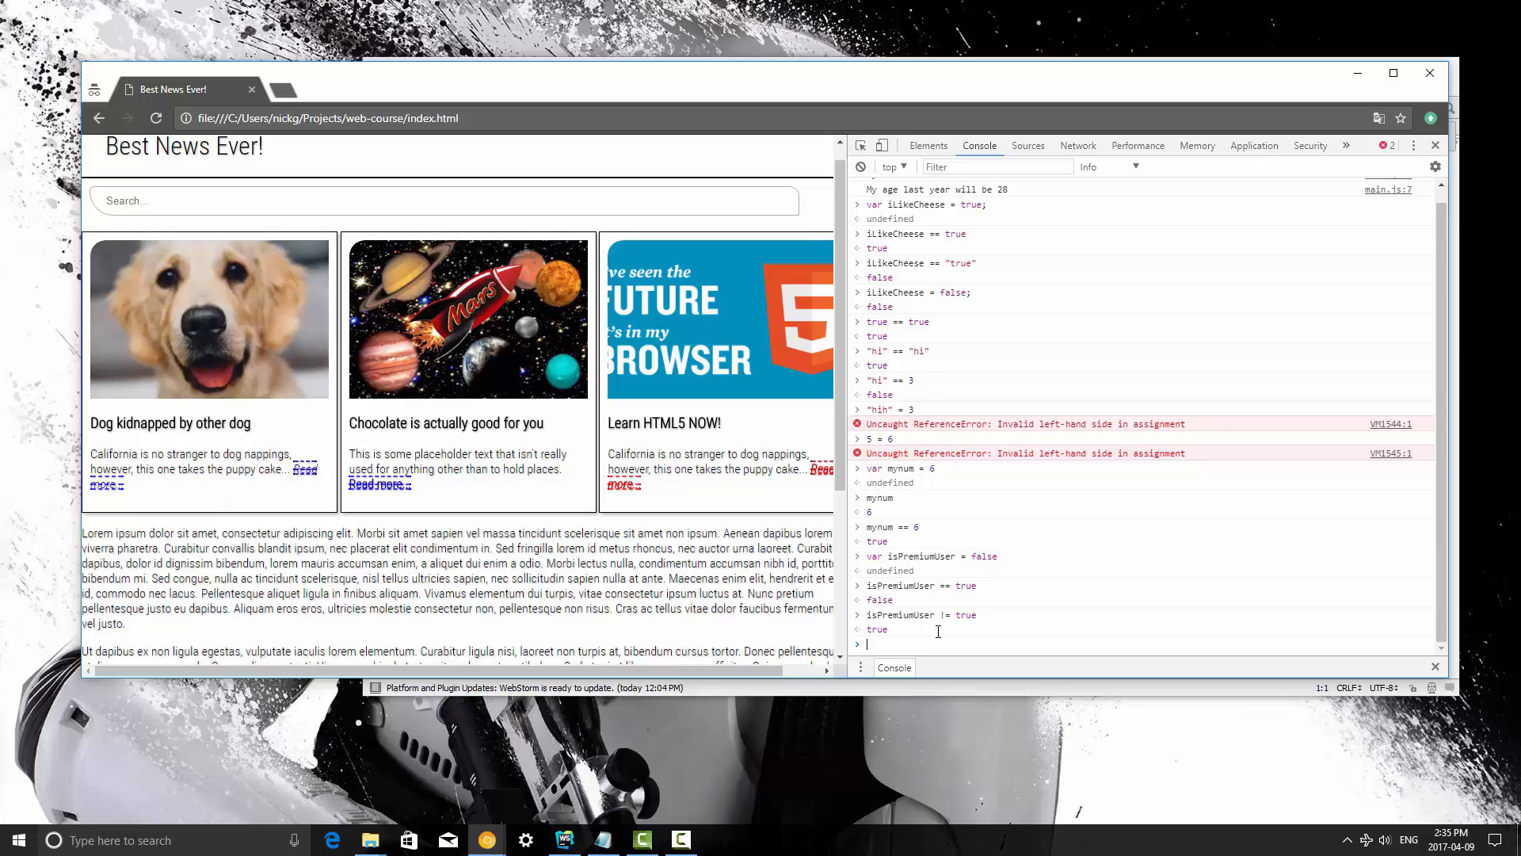
{"action": "mouse_move", "coordinate": [920, 631]}
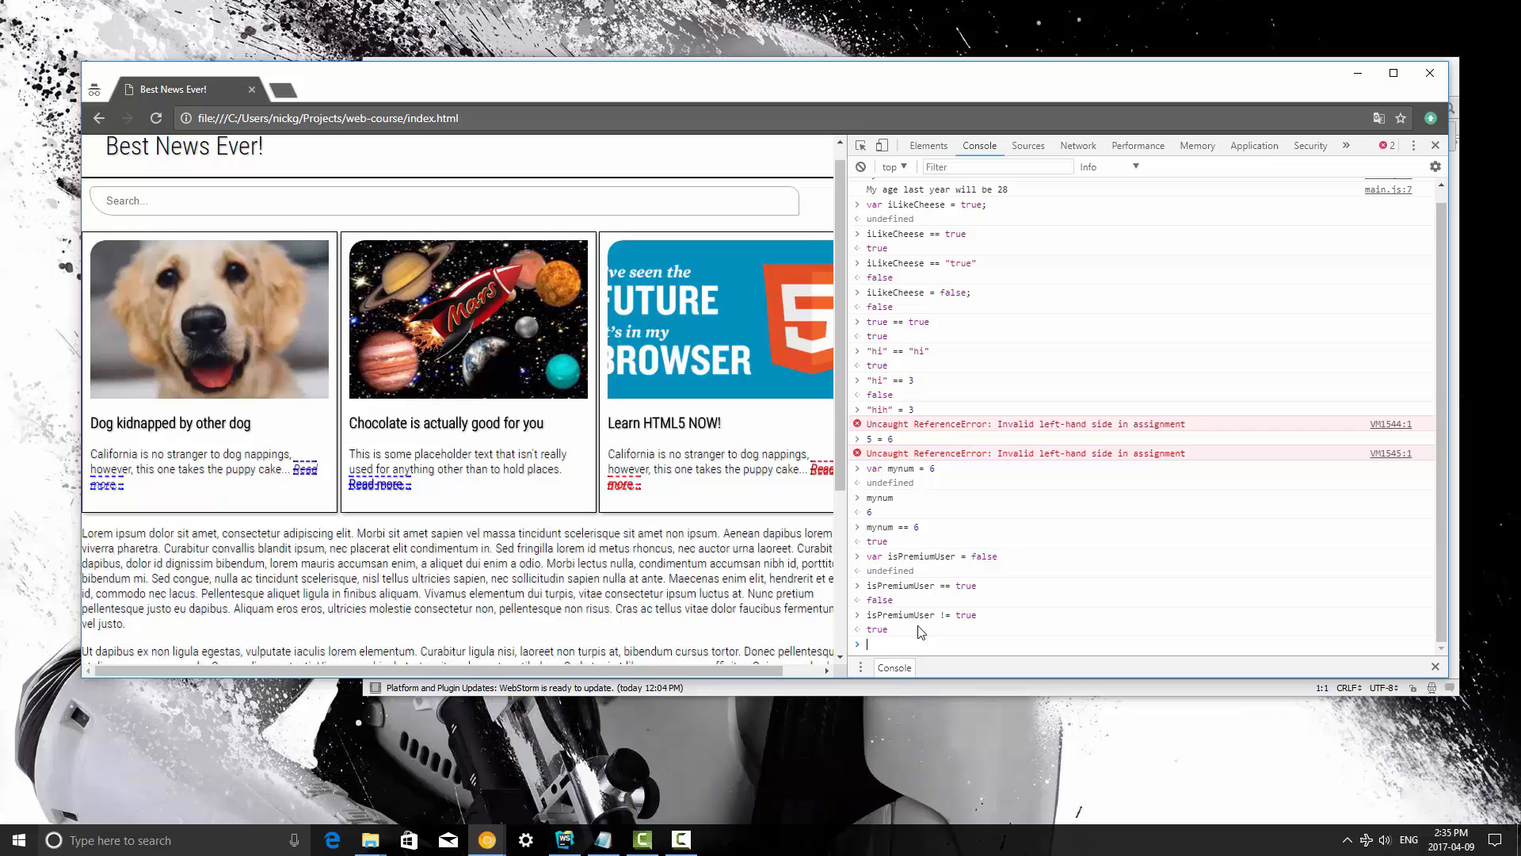
{"action": "mouse_move", "coordinate": [939, 624]}
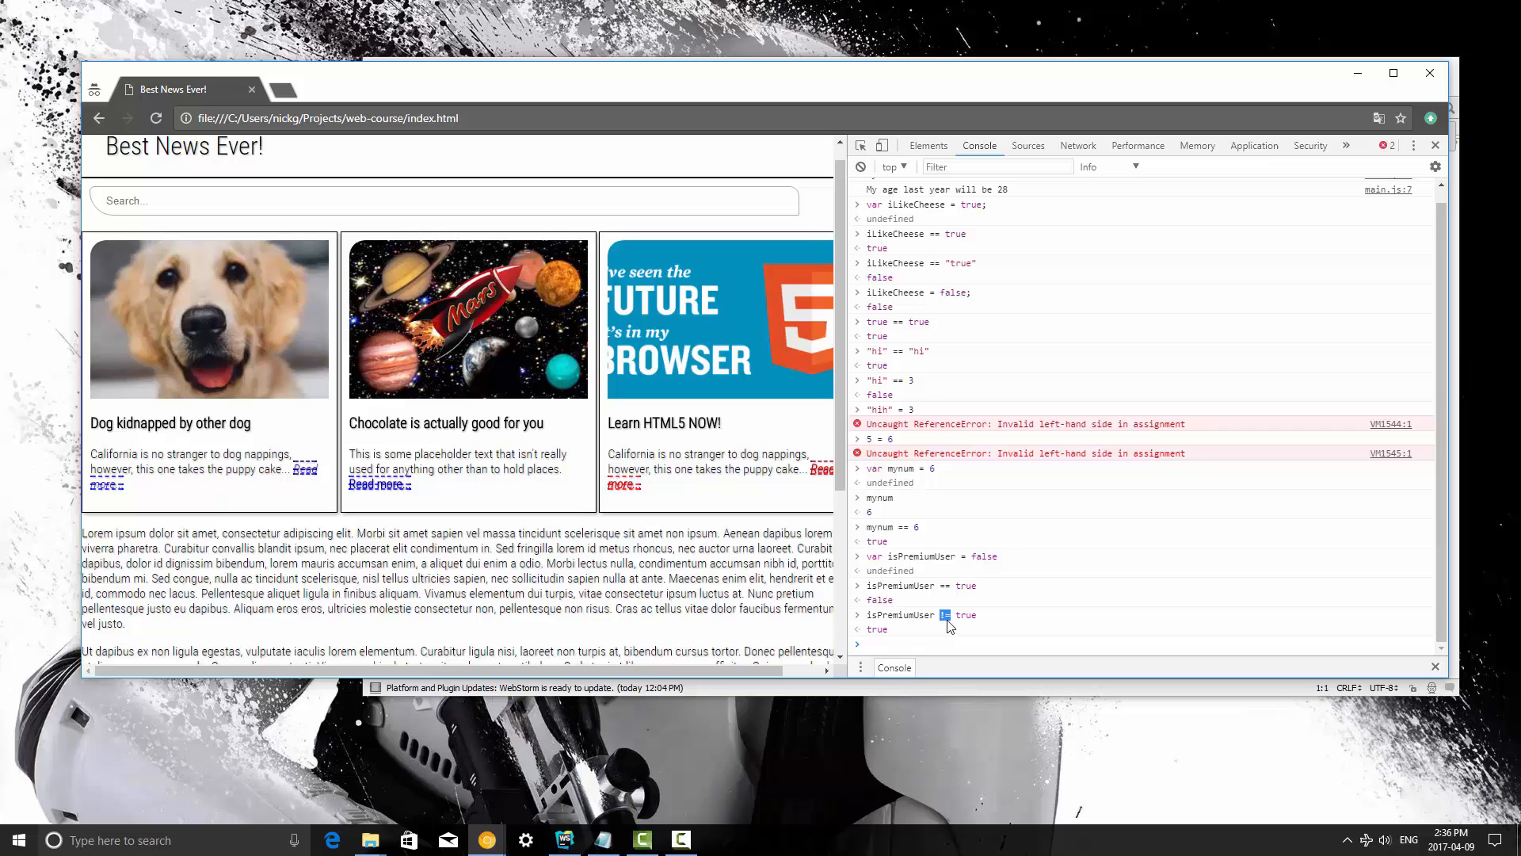
{"action": "mouse_move", "coordinate": [948, 629]}
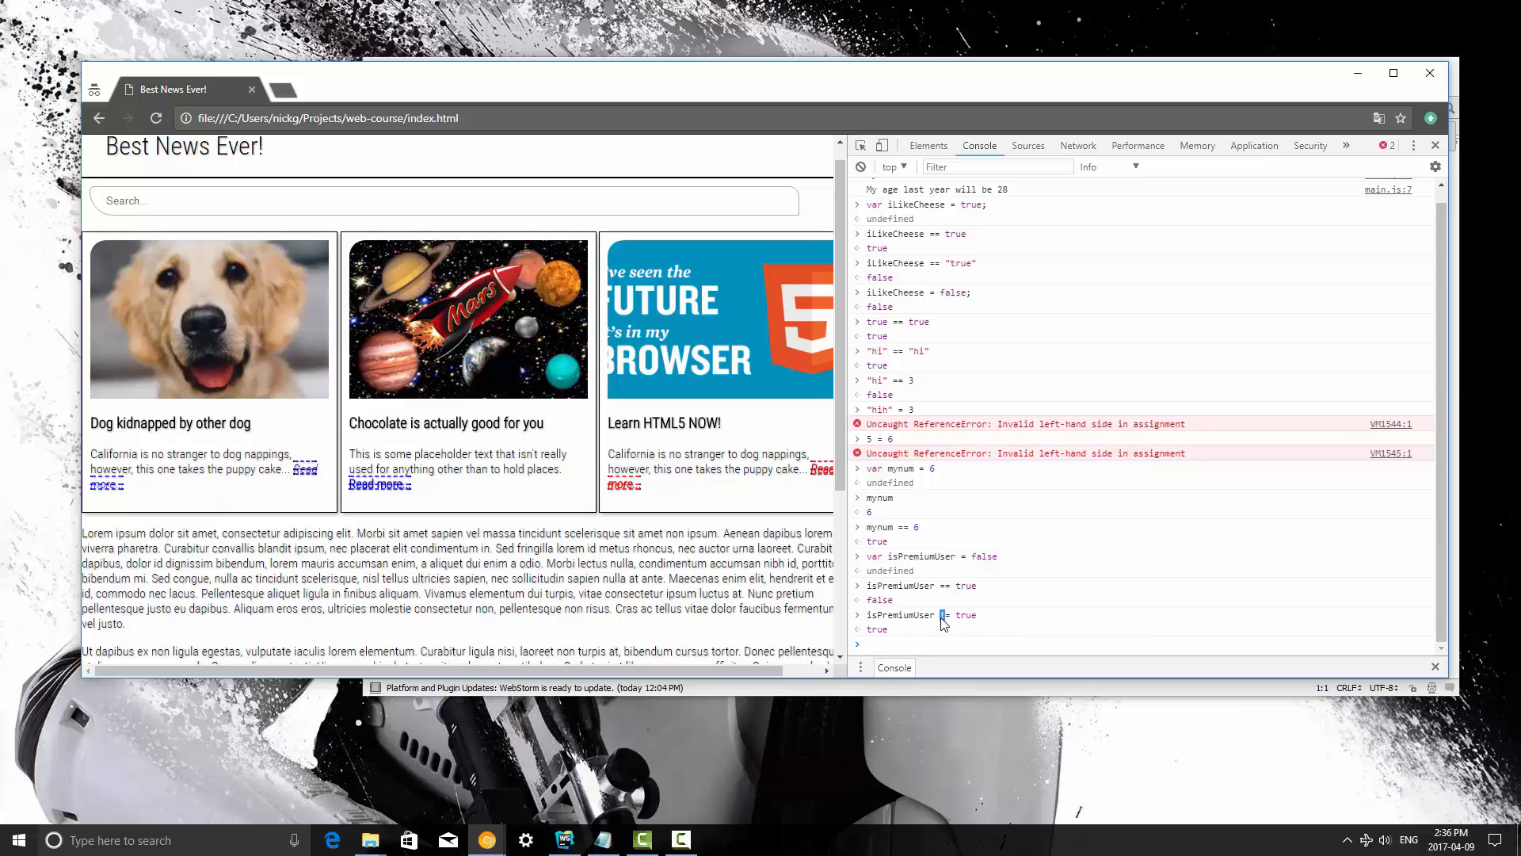
{"action": "mouse_move", "coordinate": [942, 631]}
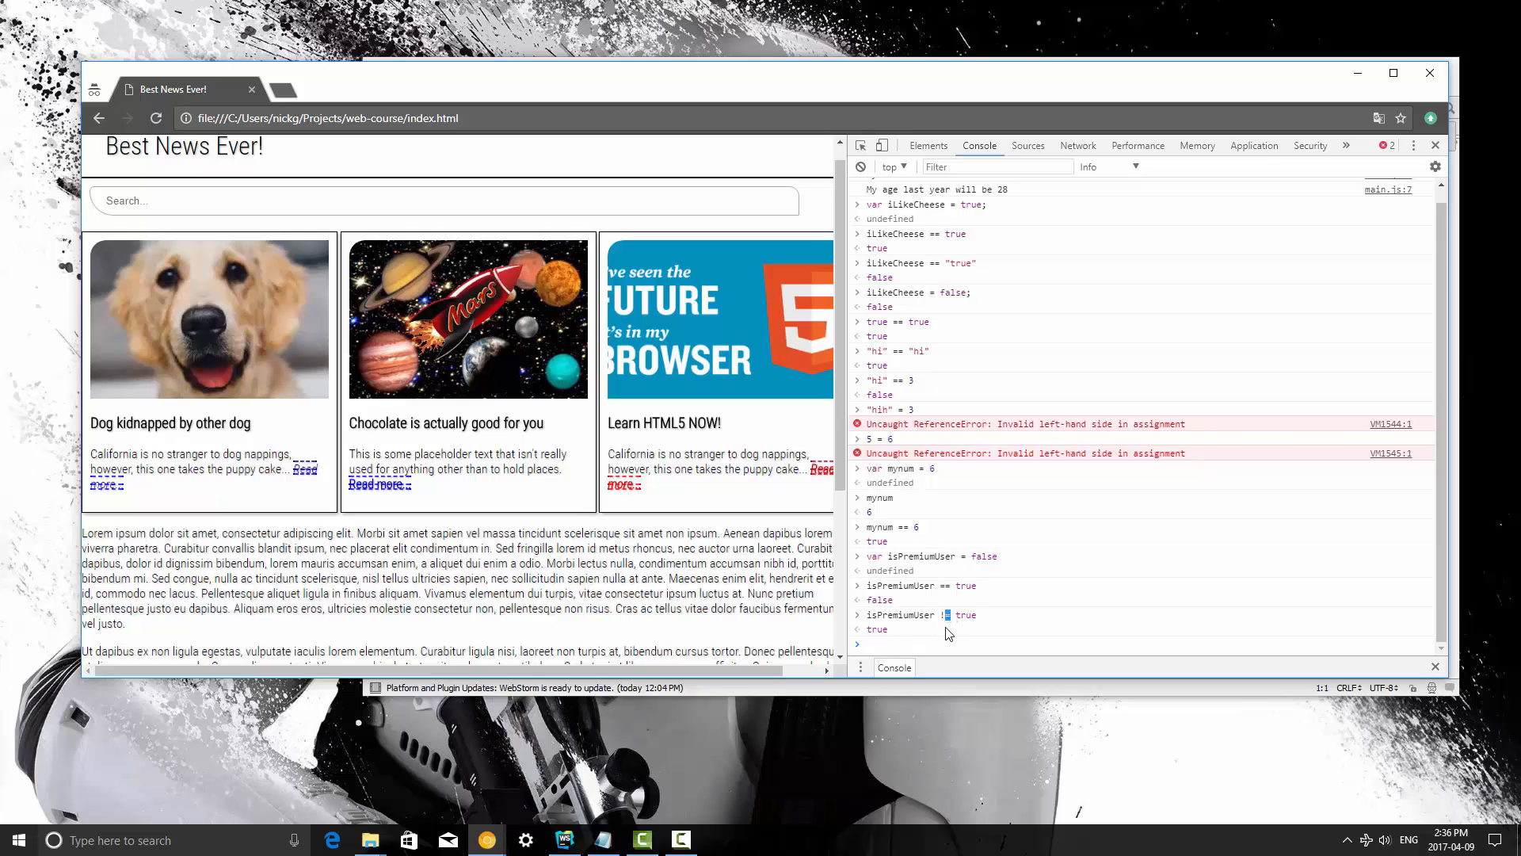
{"action": "mouse_move", "coordinate": [946, 631]}
{"action": "type", "text": "5 < "}
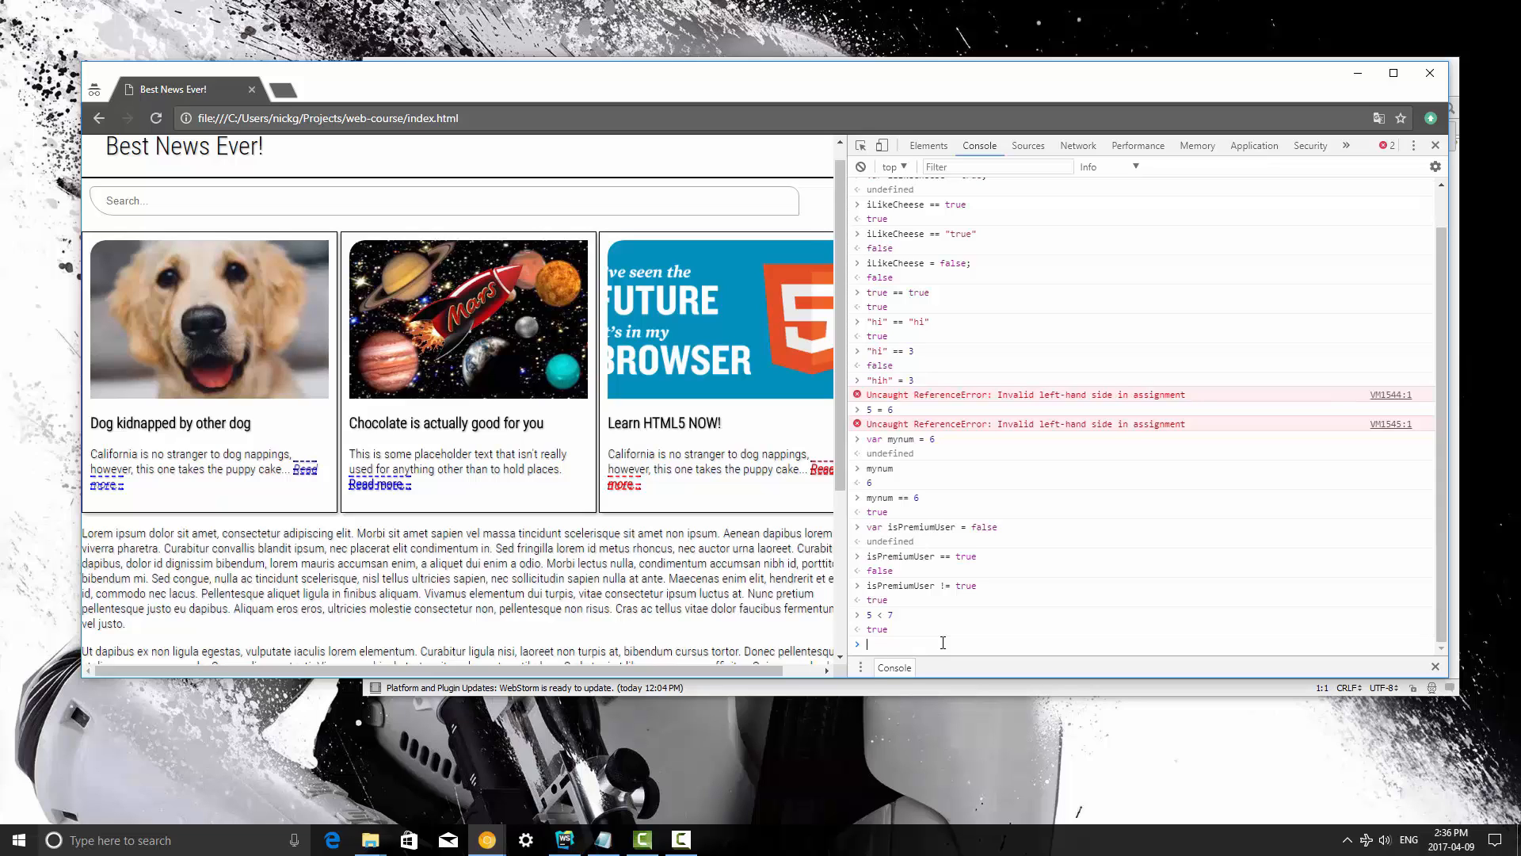
{"action": "type", "text": "7 <"}
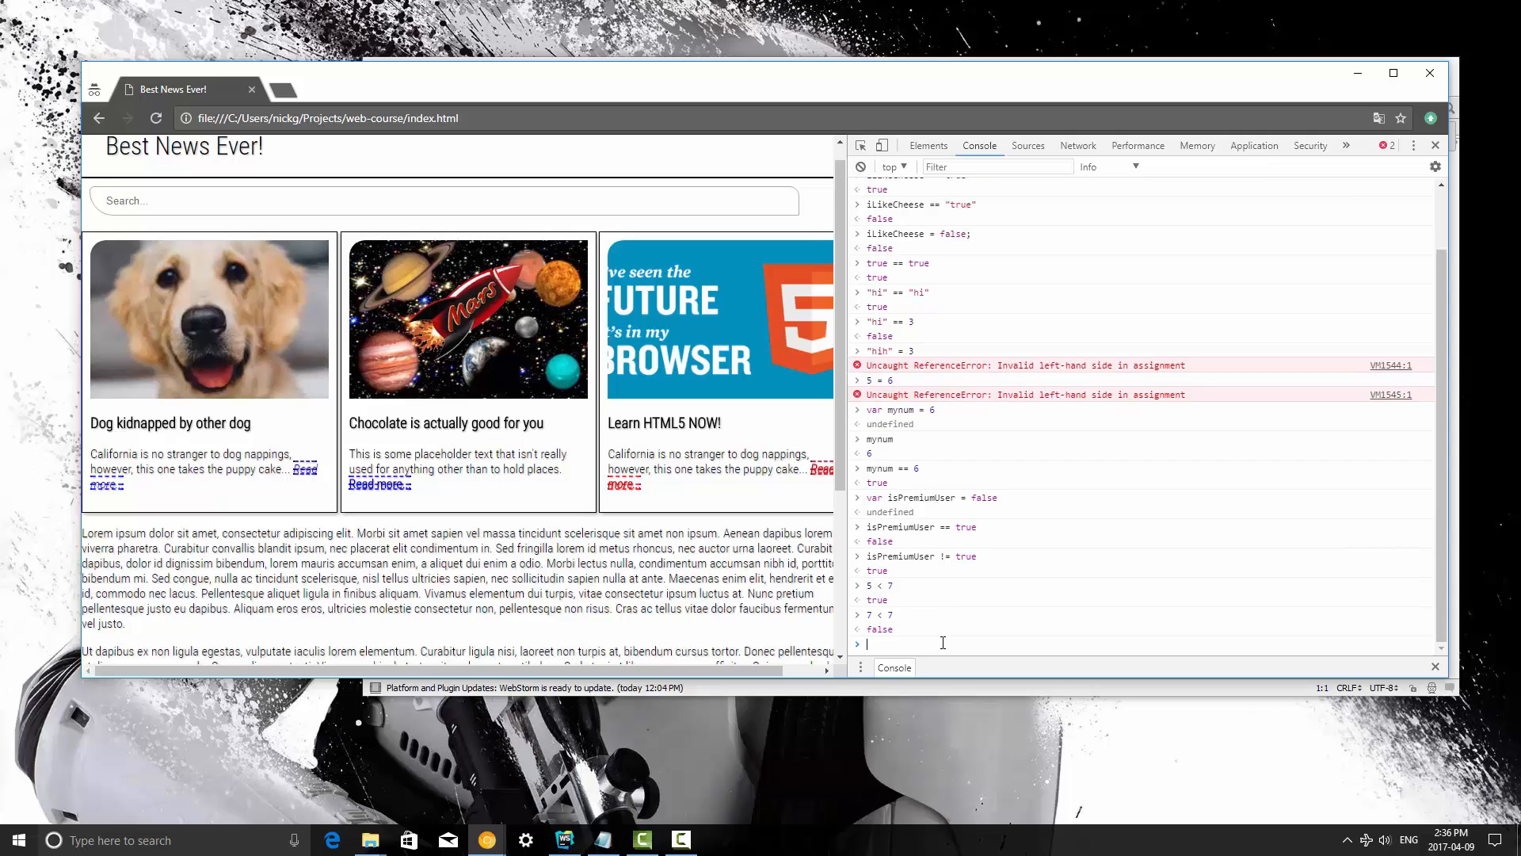
{"action": "type", "text": "7 > 7"}
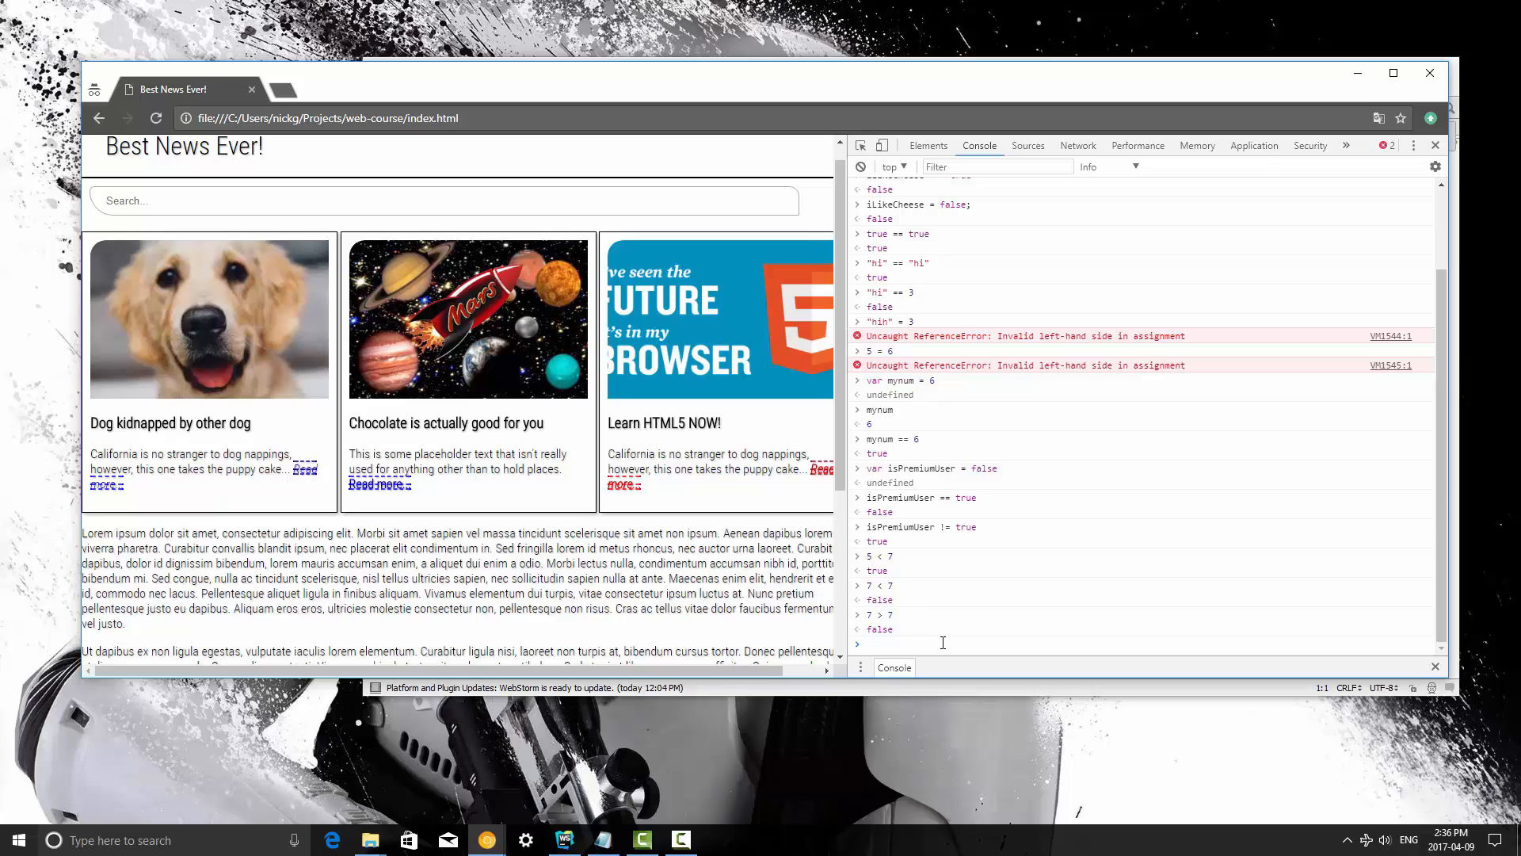
{"action": "type", "text": "7 >="}
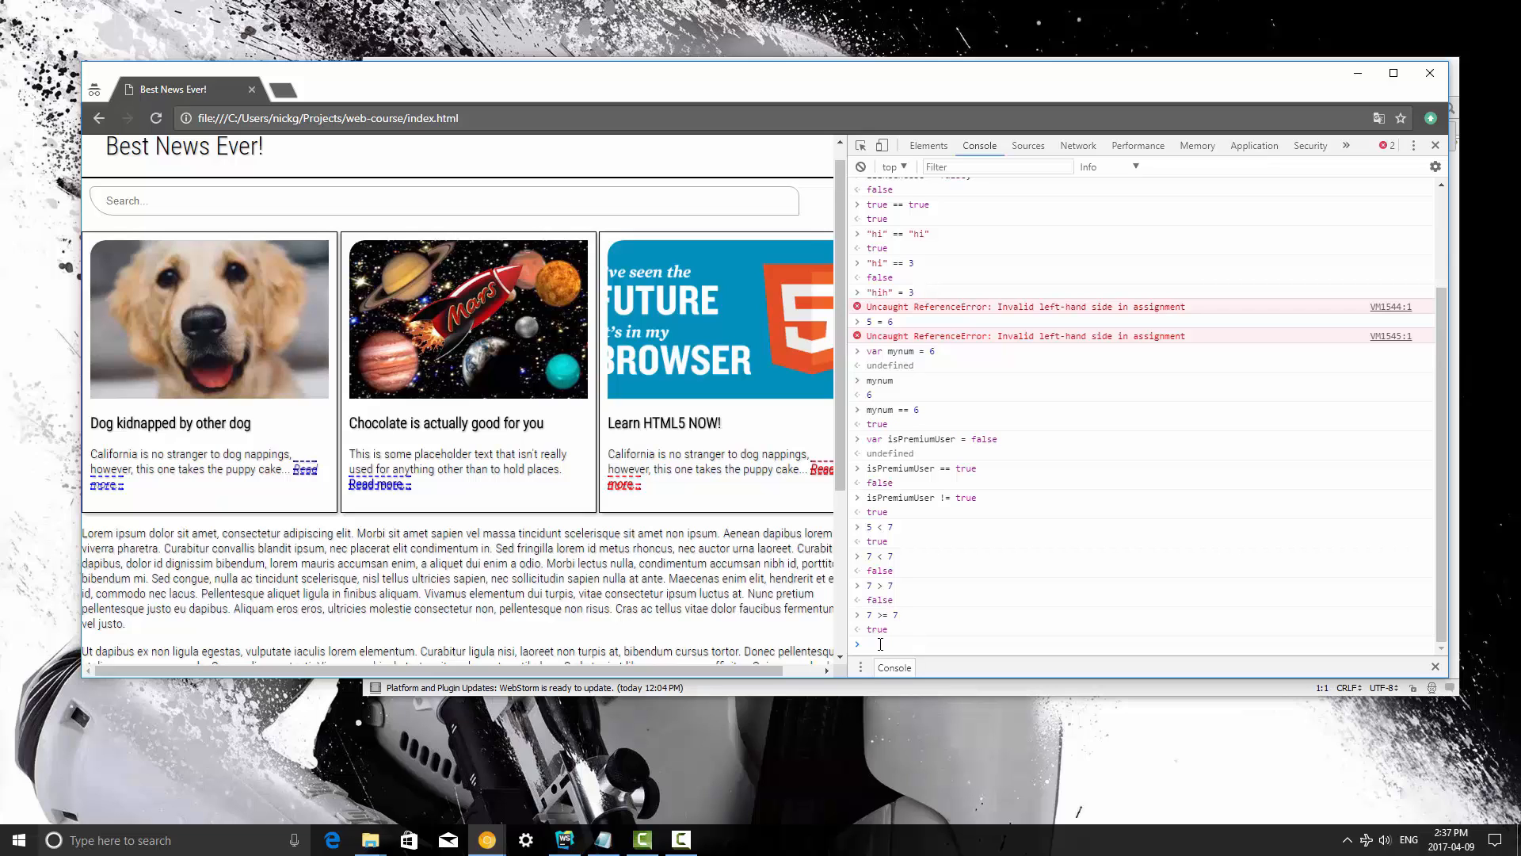
{"action": "type", "text": "7"}
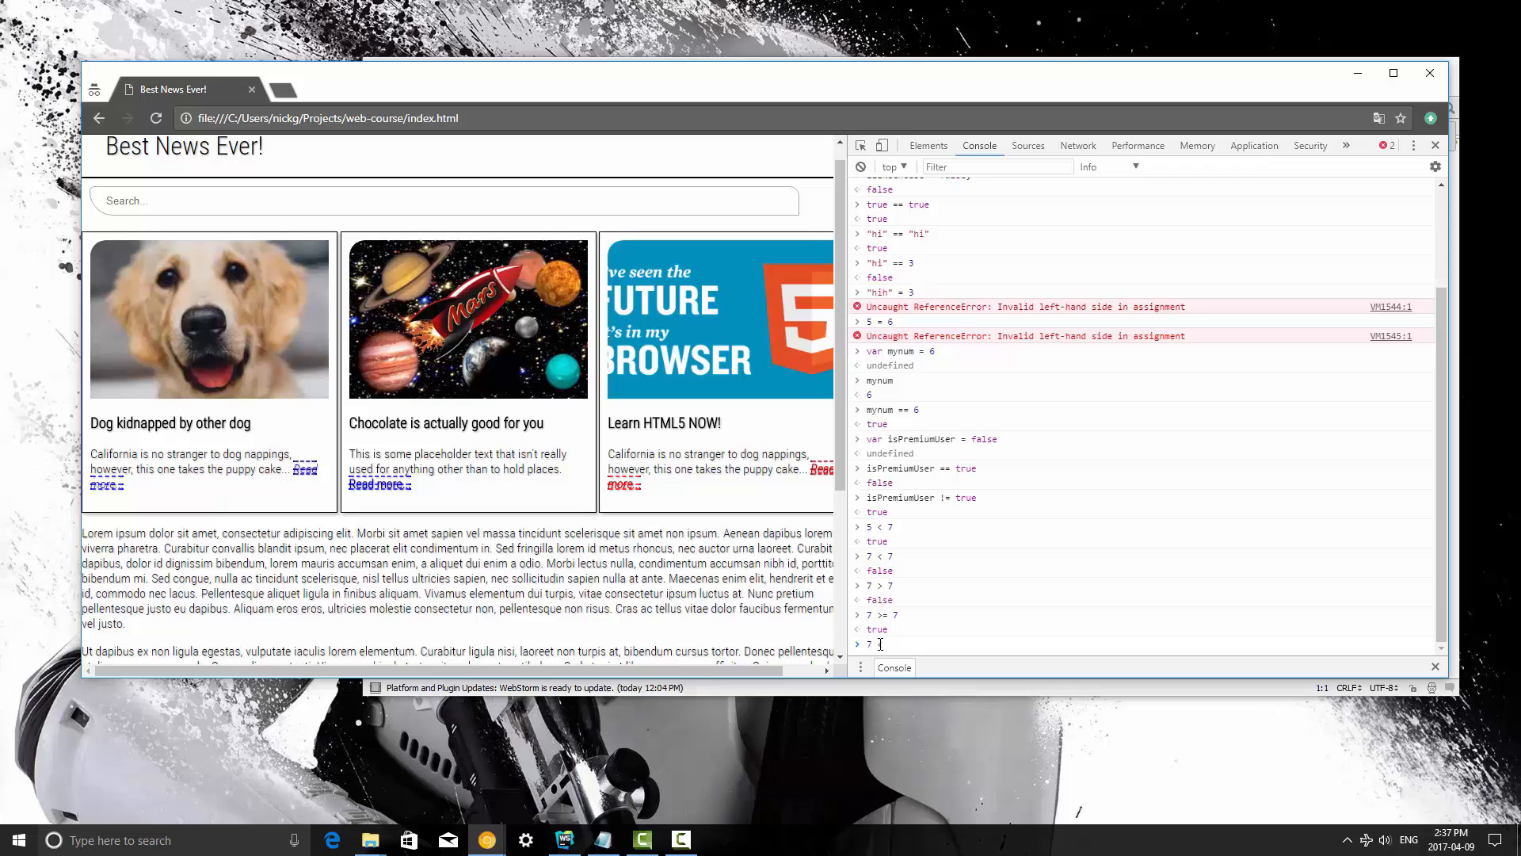
{"action": "type", "text": "="}
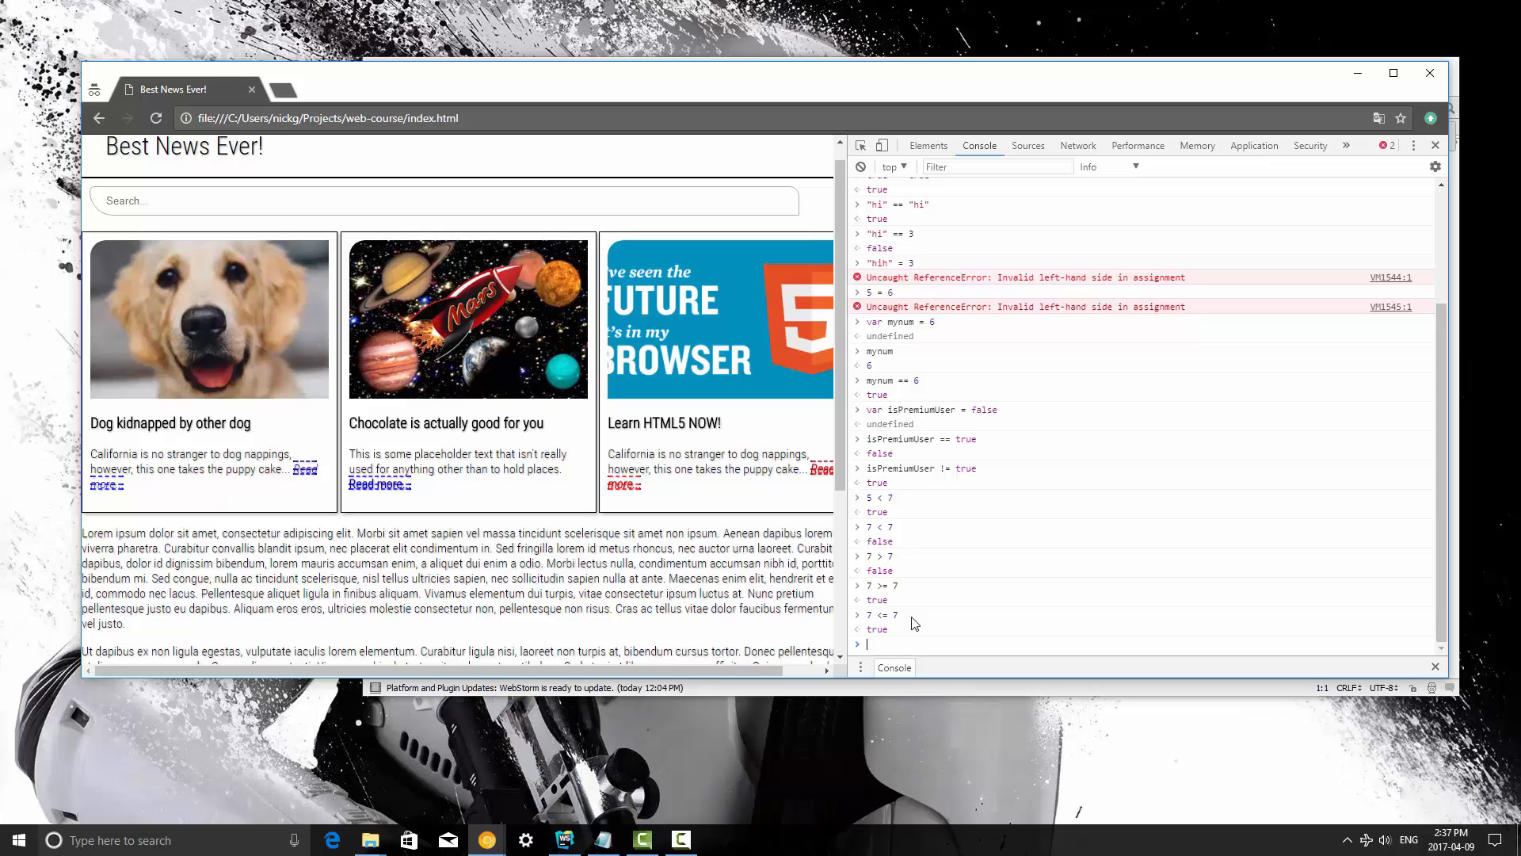
{"action": "scroll", "scroll_direction": "down", "scroll_amount": 3}
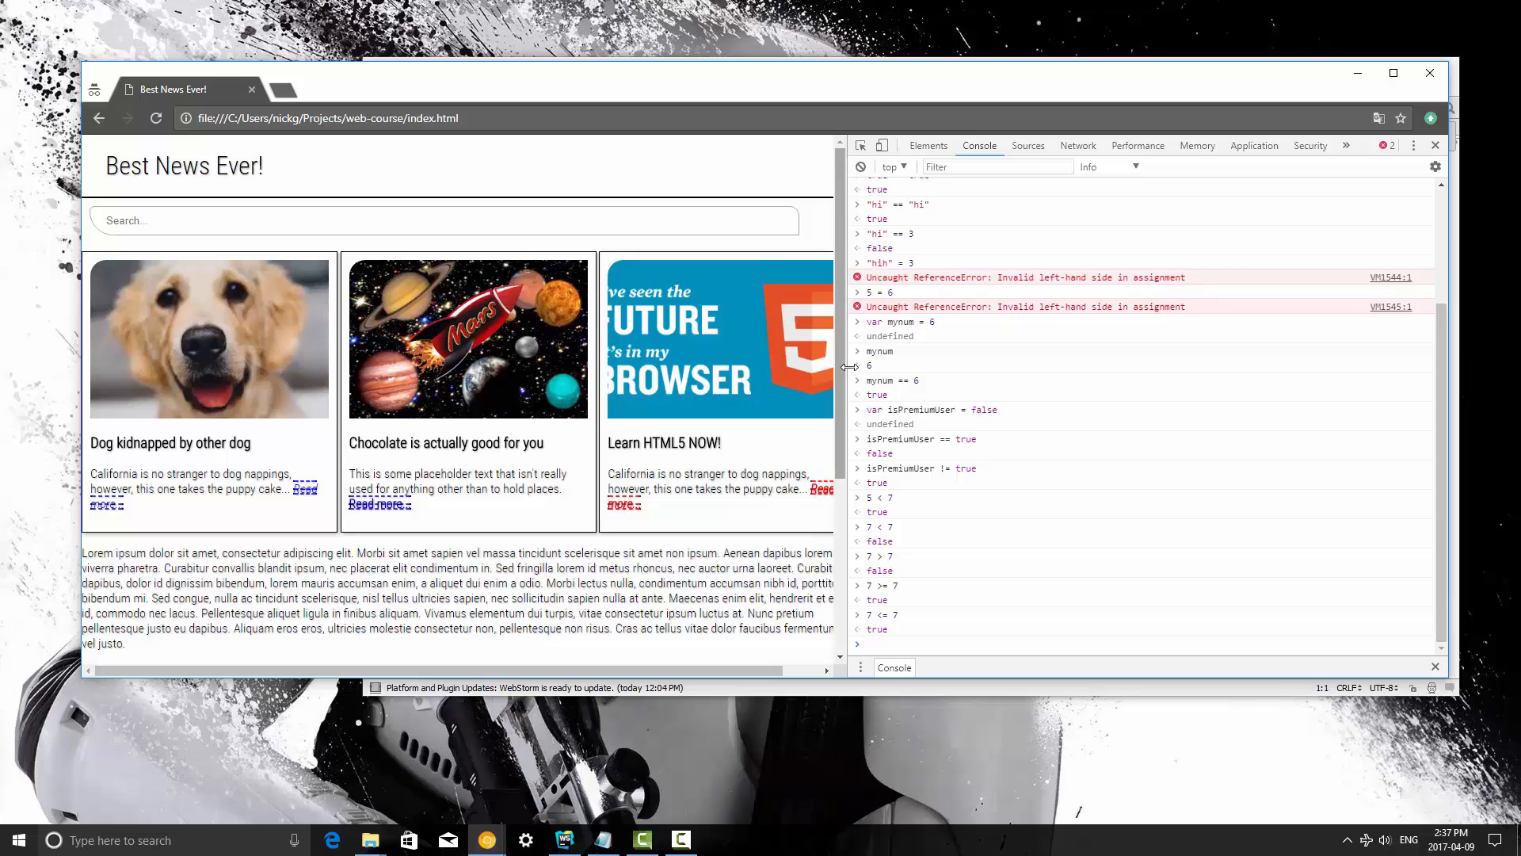
{"action": "mouse_move", "coordinate": [1450, 532]}
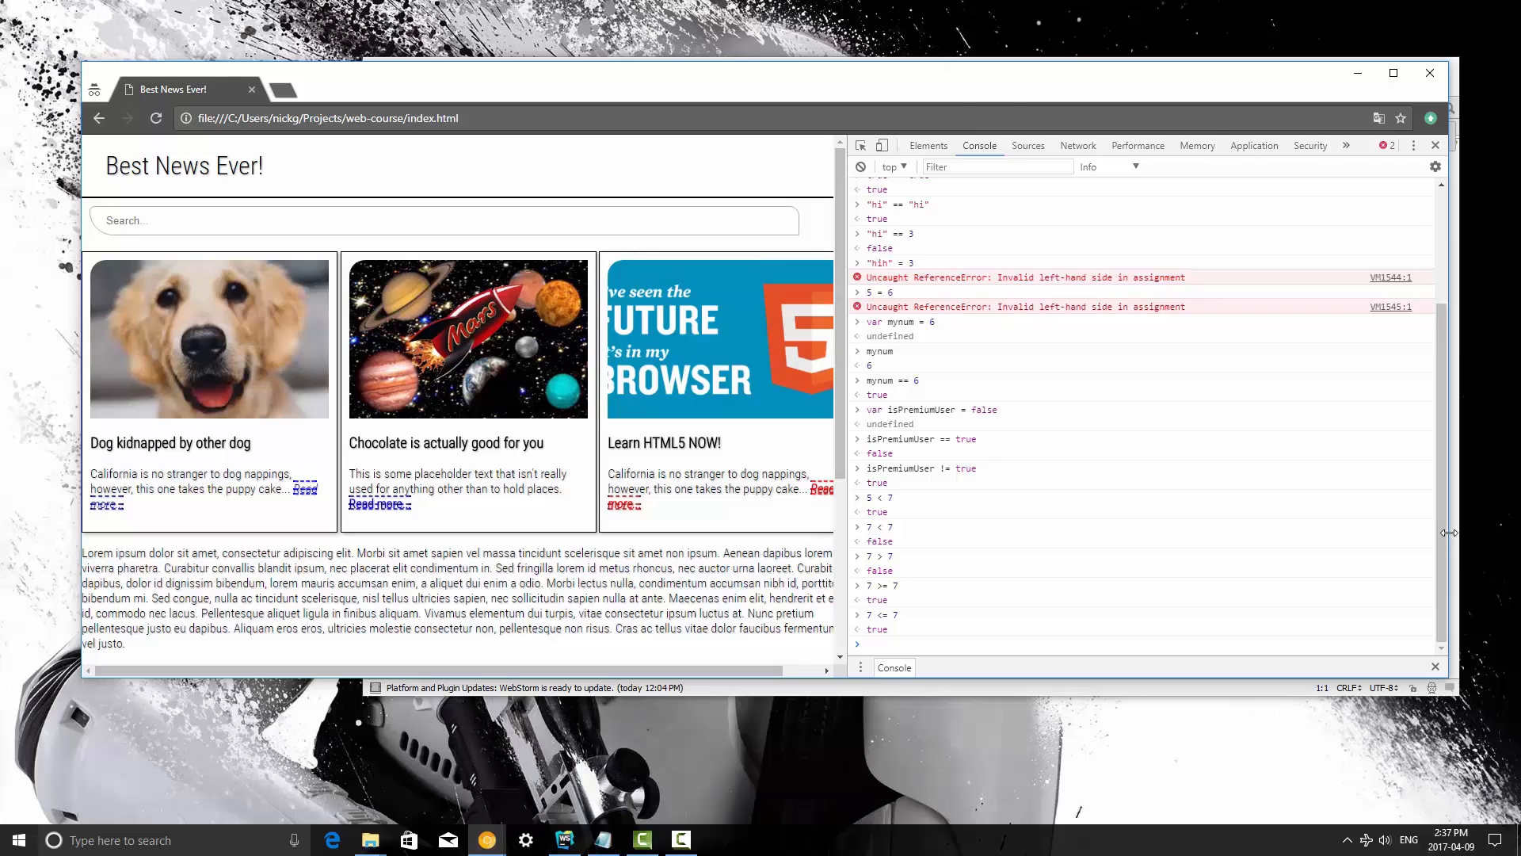